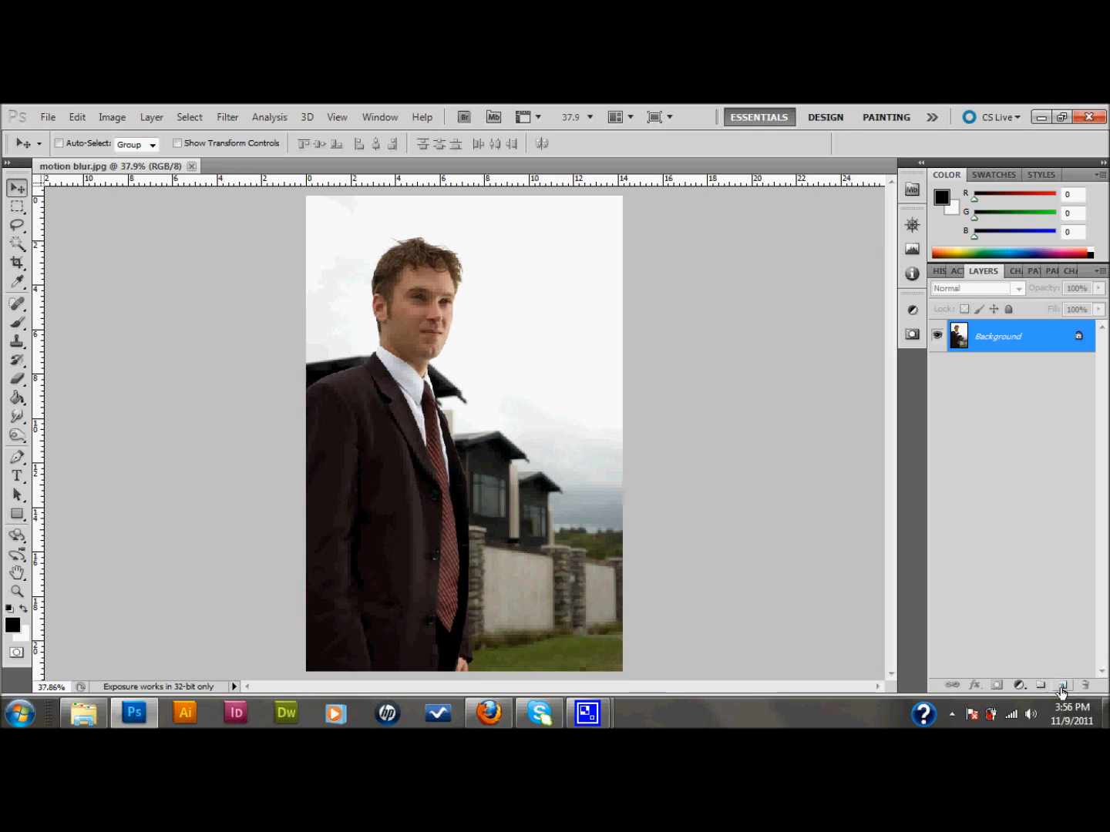
mouse_move(1064, 685)
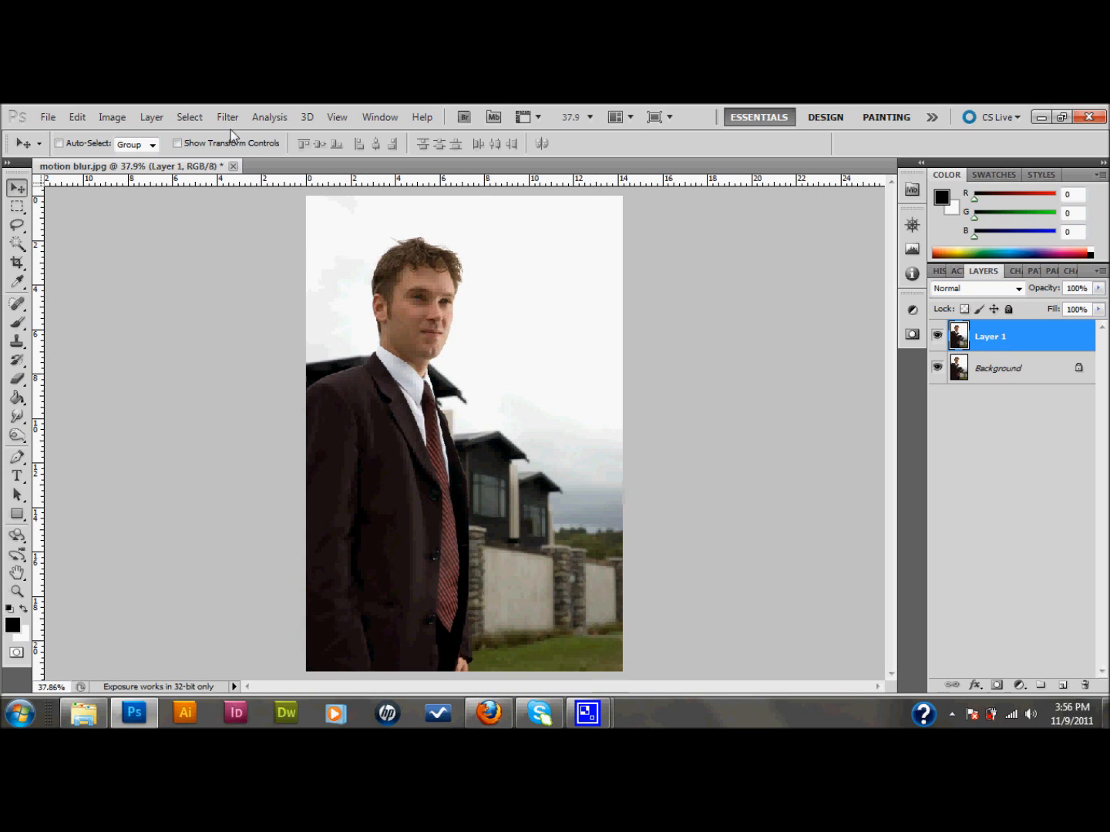
- Open the Filter menu to reach the Blur filters for the duplicated layer
left_click(227, 117)
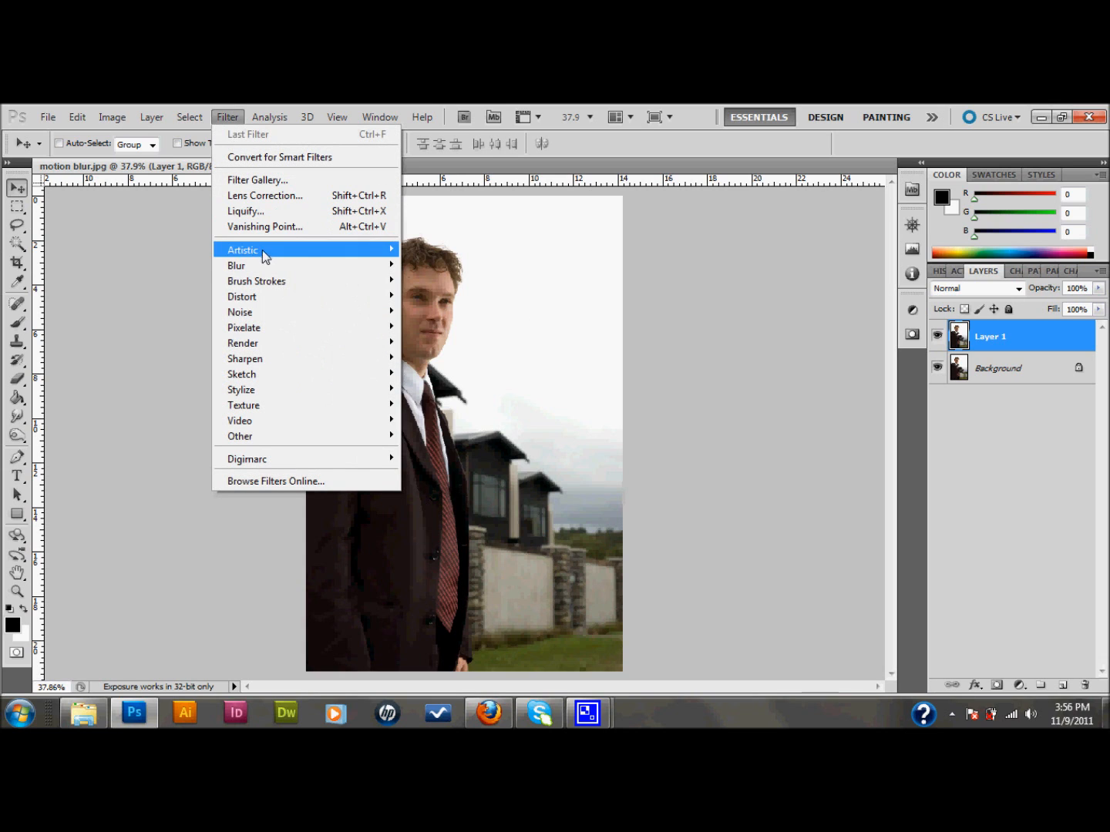
mouse_move(237, 265)
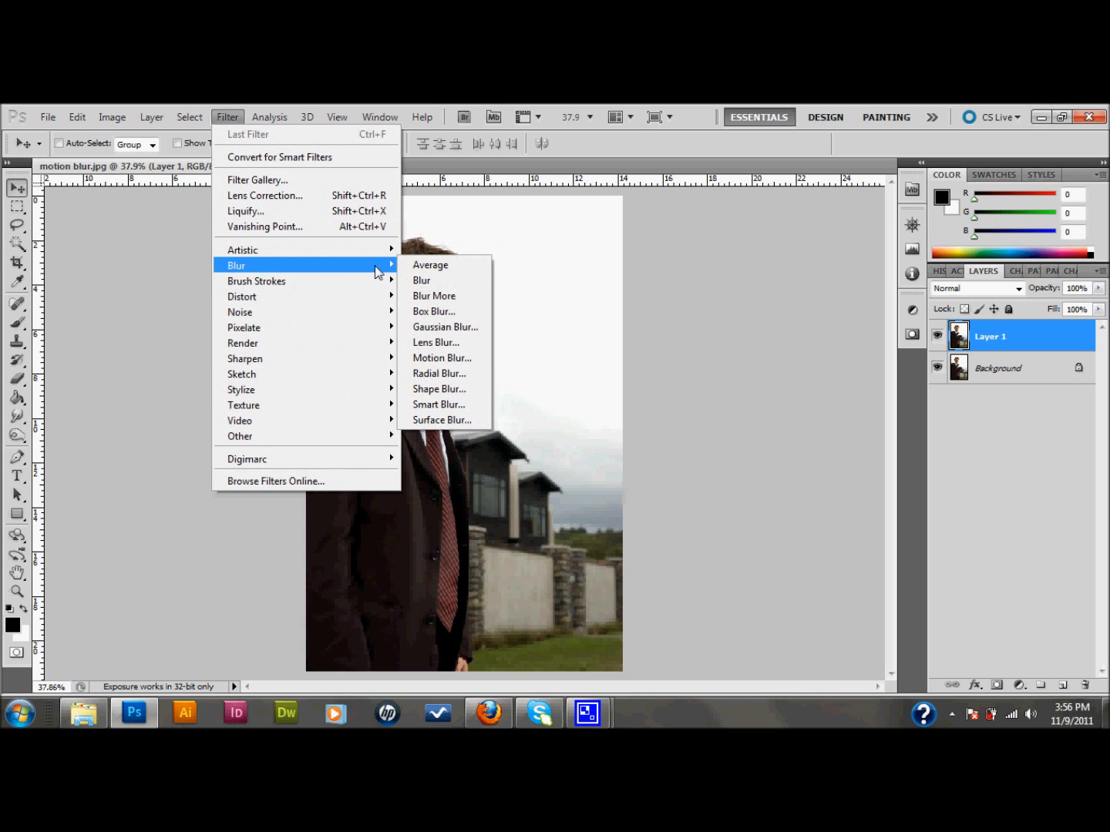
mouse_move(442, 358)
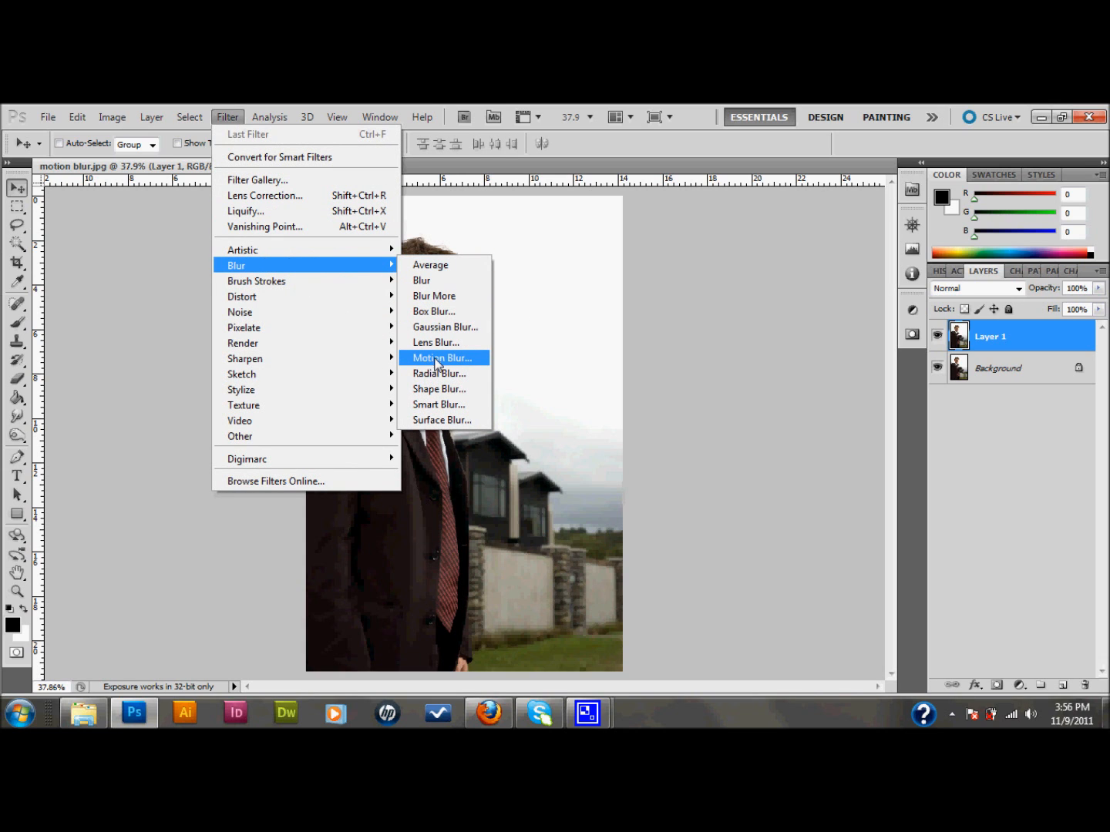
- Preview Motion Blur at 300 px distance with a slight negative, nearly horizontal angle
left_click(440, 358)
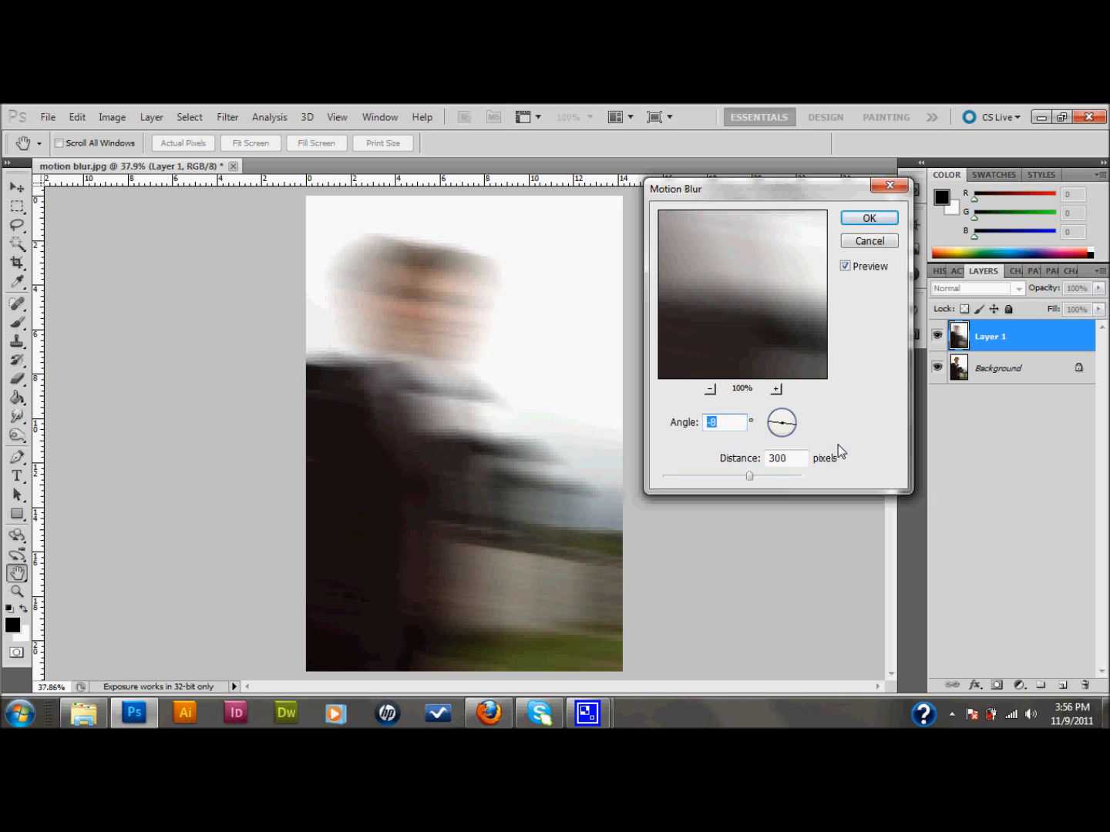
mouse_move(808, 407)
type("-6")
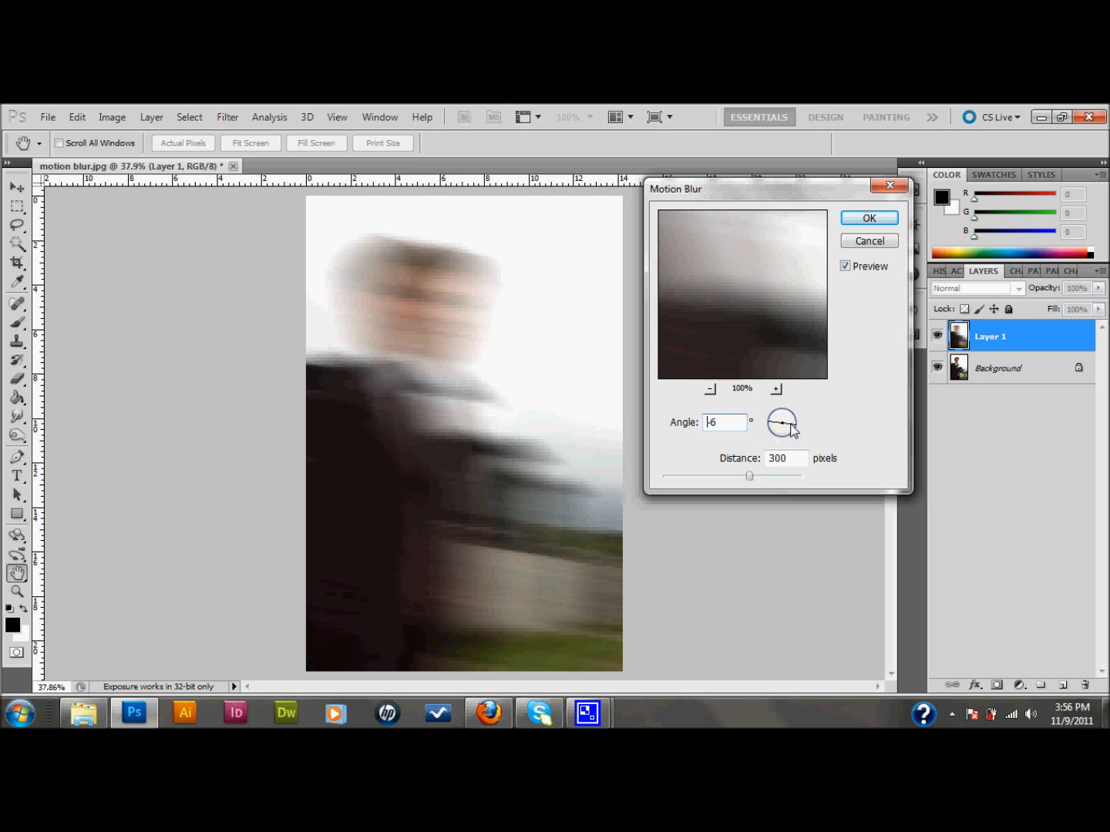
left_click_drag(781, 417, 786, 428)
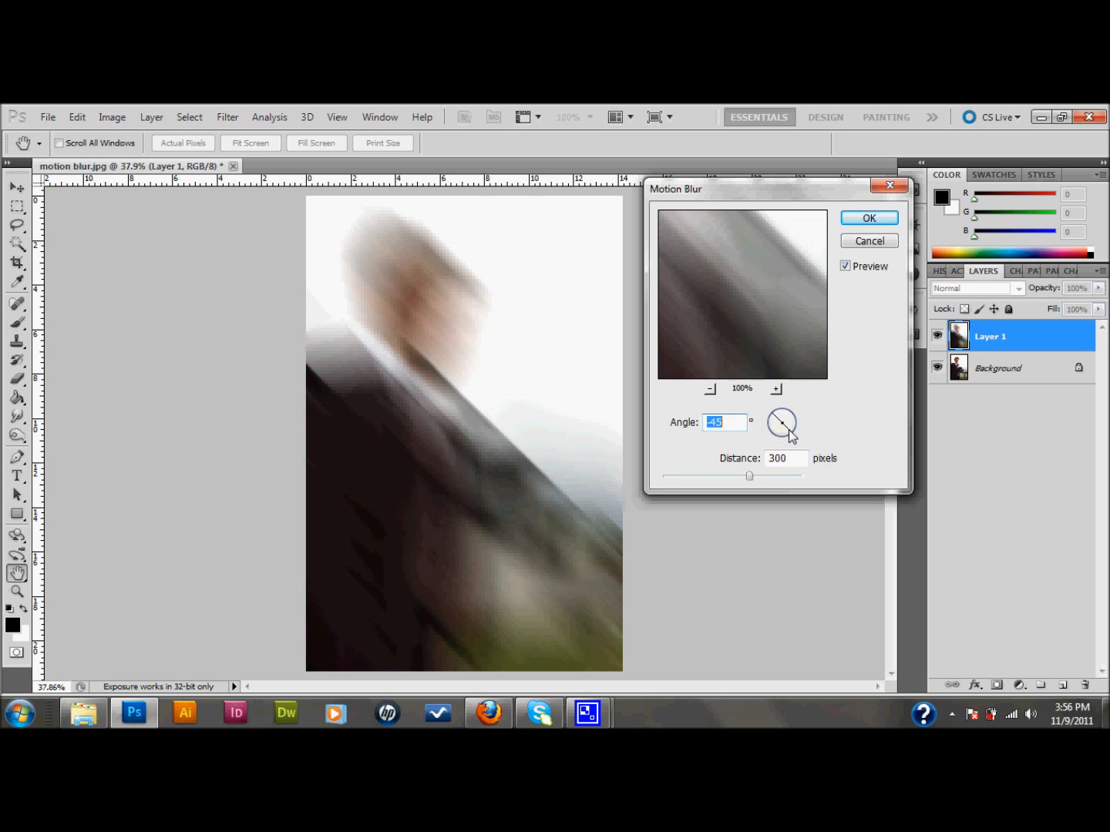
left_click_drag(787, 416, 796, 432)
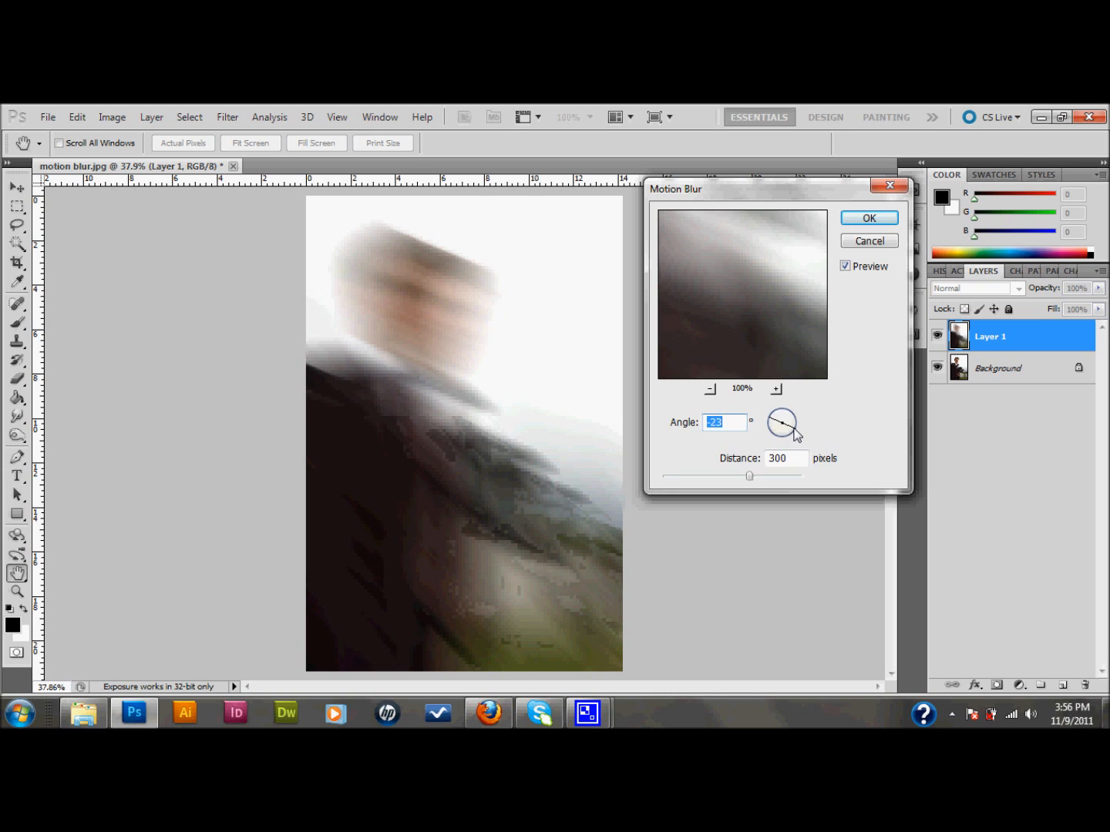
left_click_drag(777, 427, 780, 422)
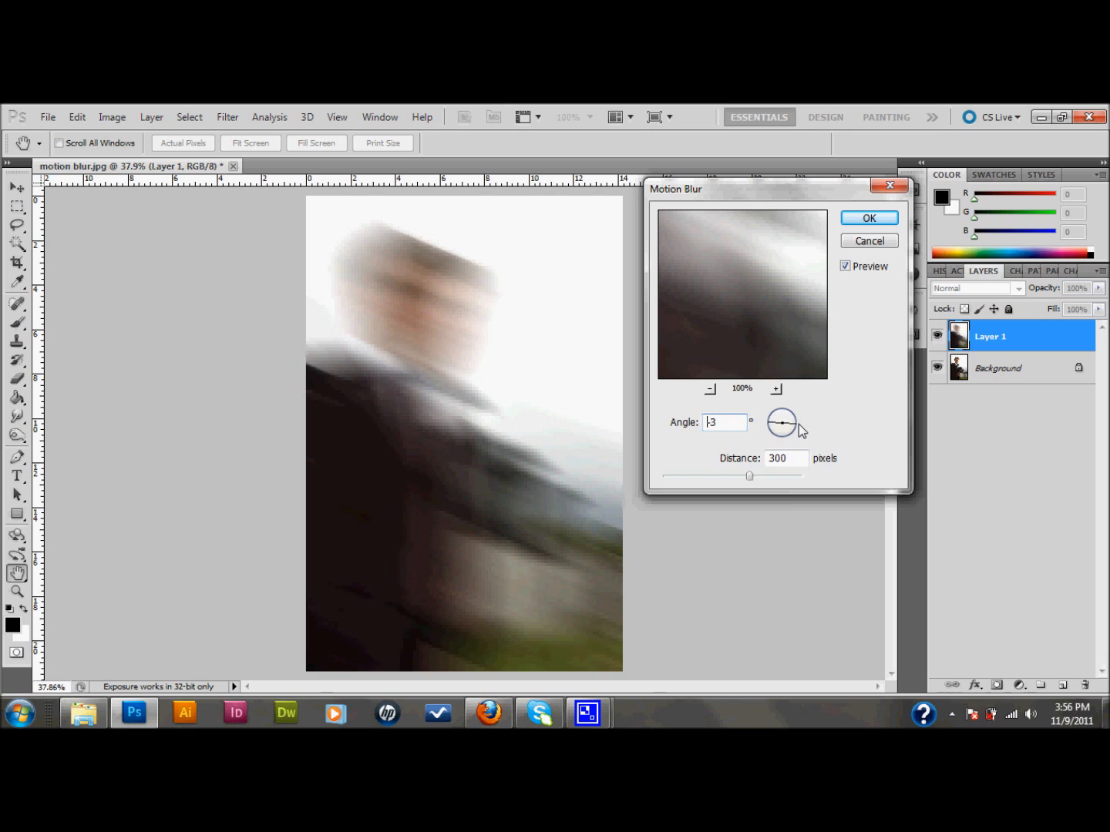
left_click_drag(781, 421, 802, 431)
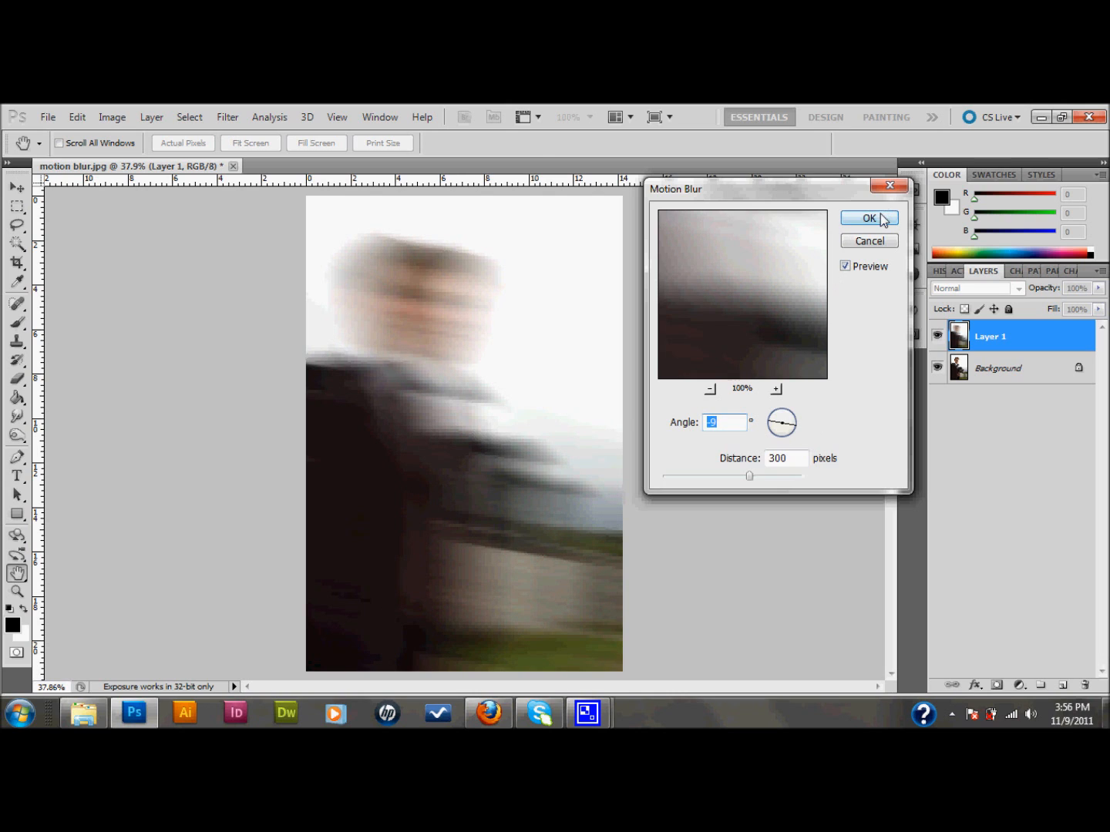
- Confirm the motion blur and attach a white layer mask to the blurred layer
left_click(869, 217)
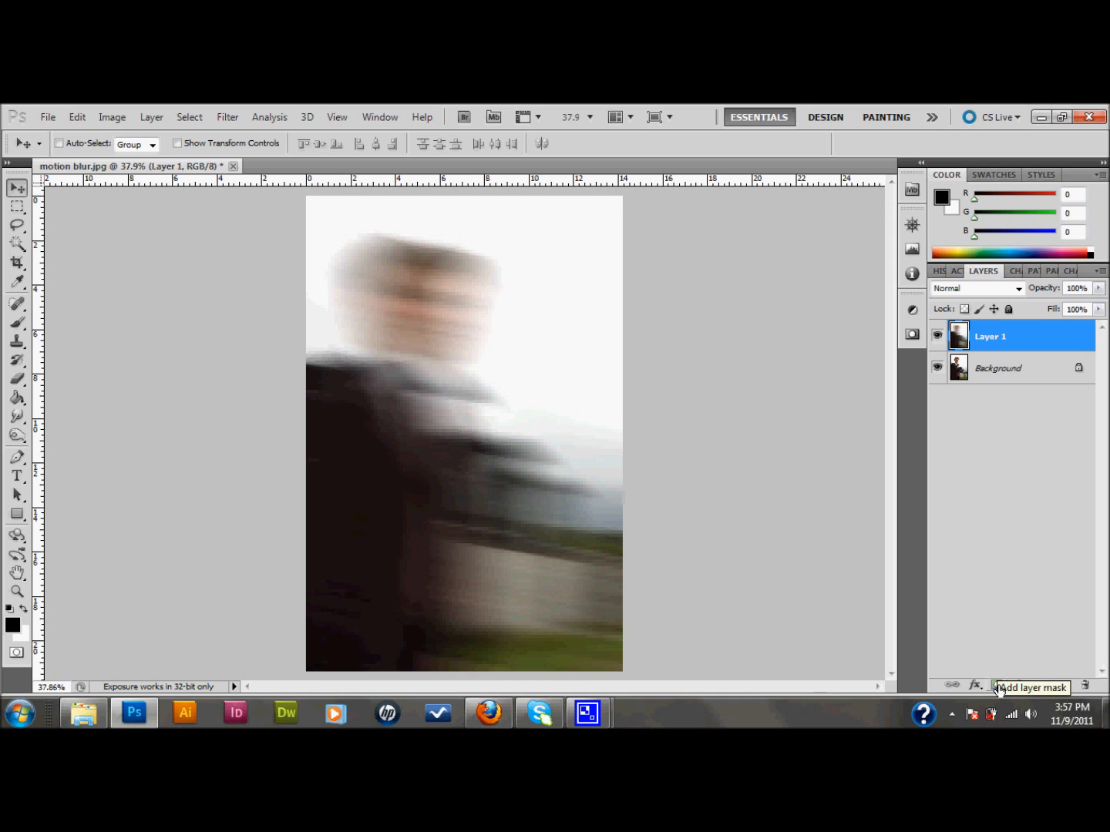
left_click(1031, 687)
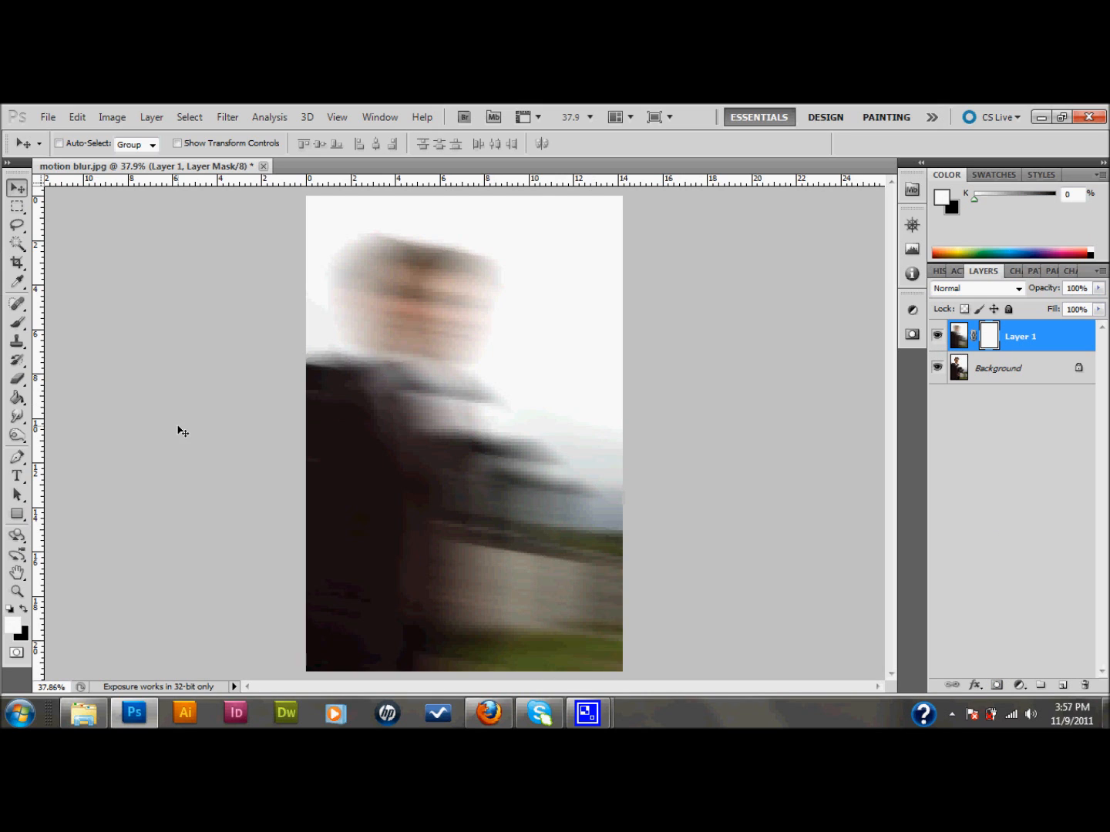
- Paint the mask with a soft 250 px, 50% brush over face, suit and tie
left_click(16, 379)
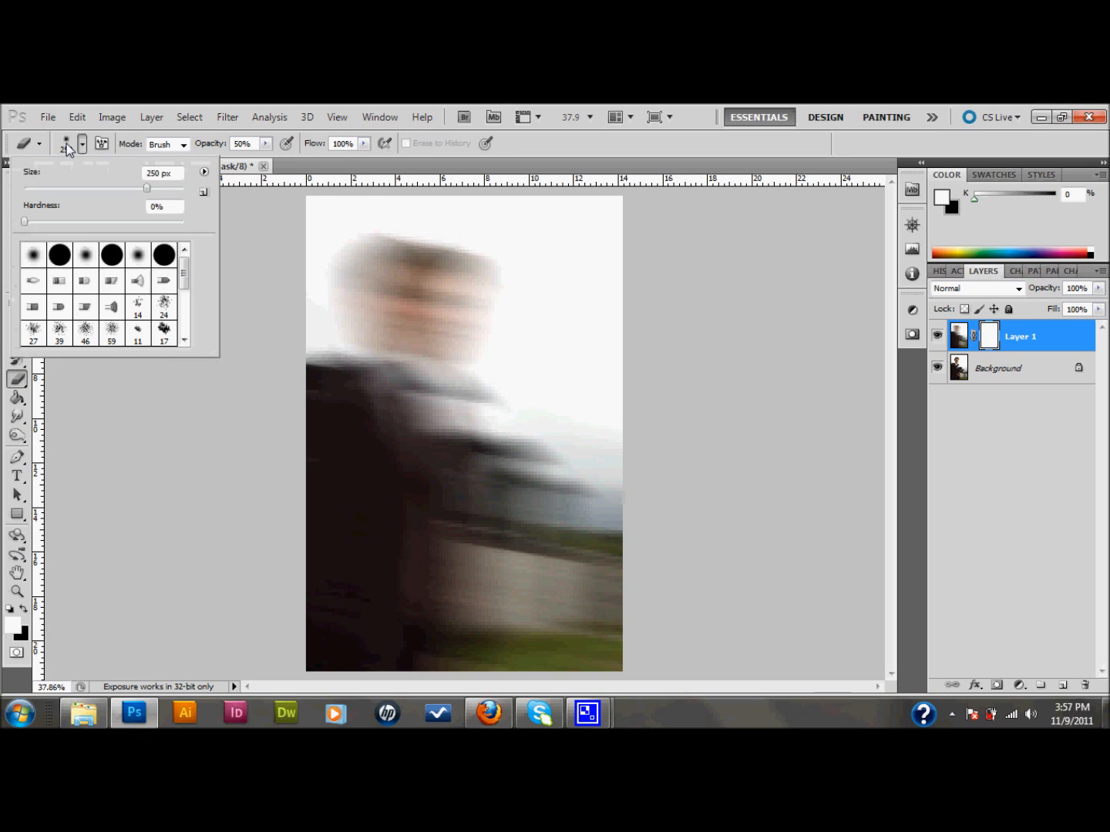
mouse_move(25, 225)
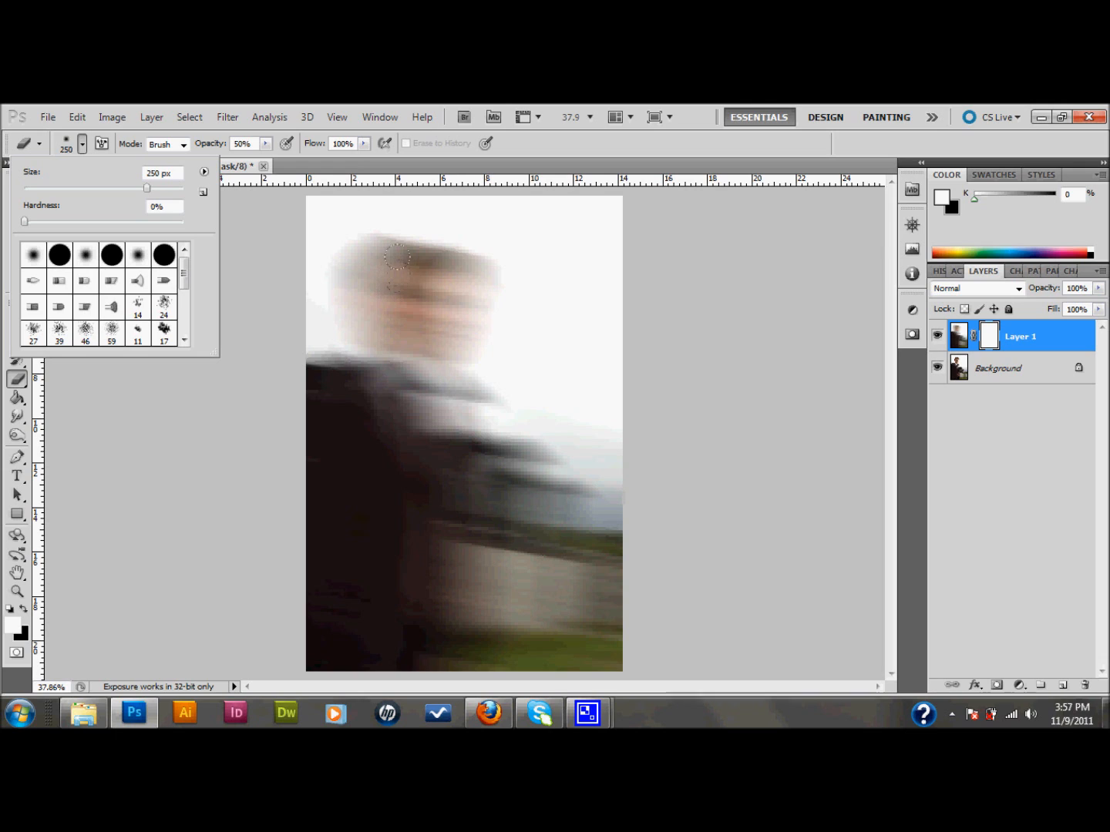
left_click(393, 316)
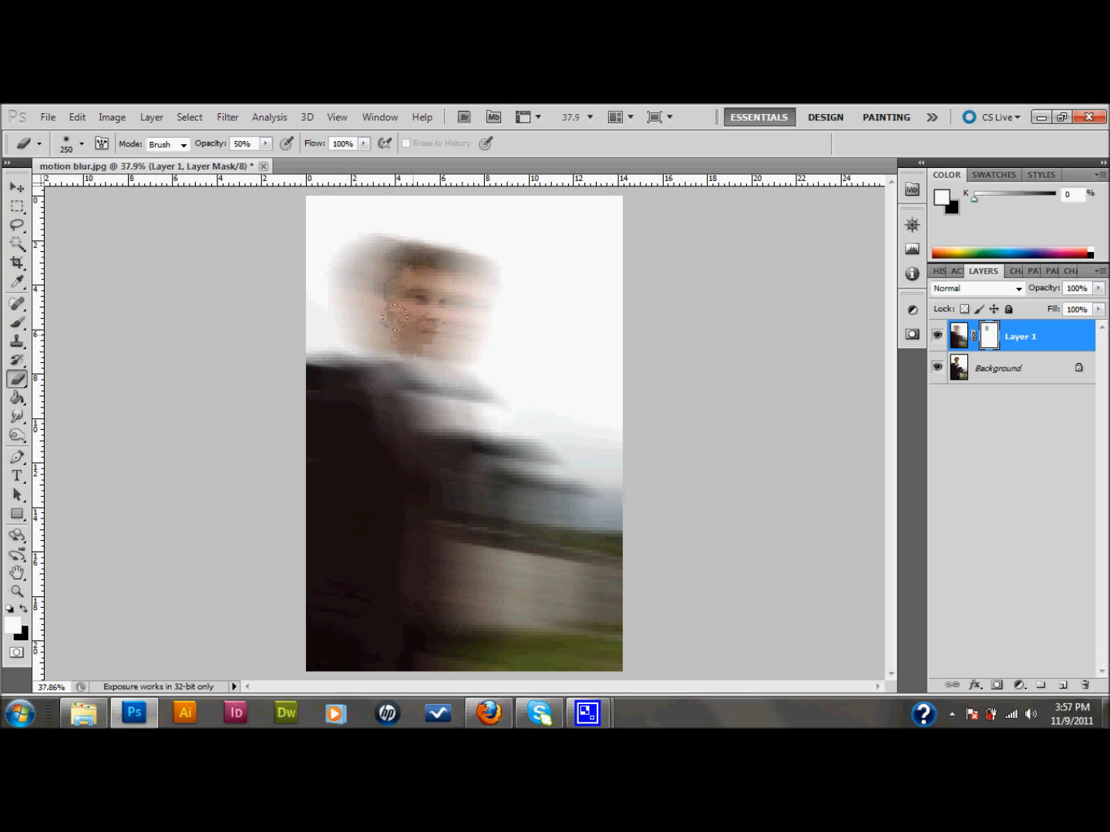
left_click_drag(393, 316, 368, 554)
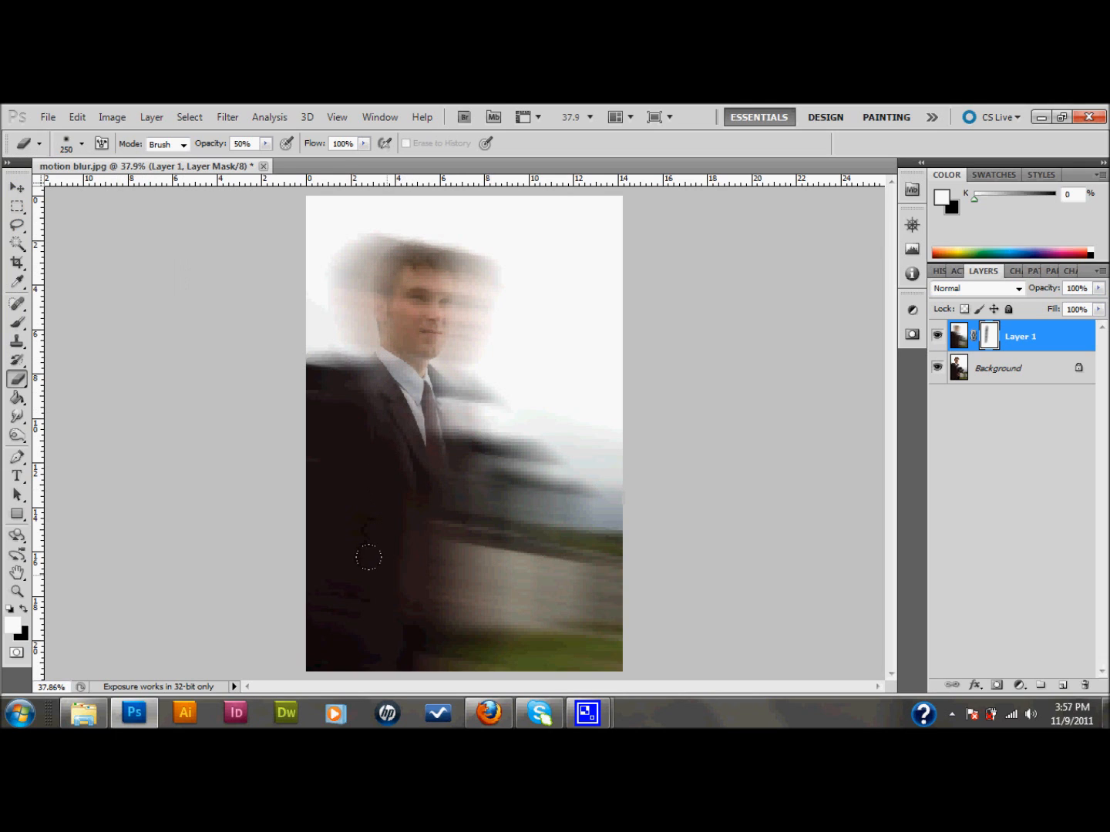
left_click_drag(369, 556, 398, 555)
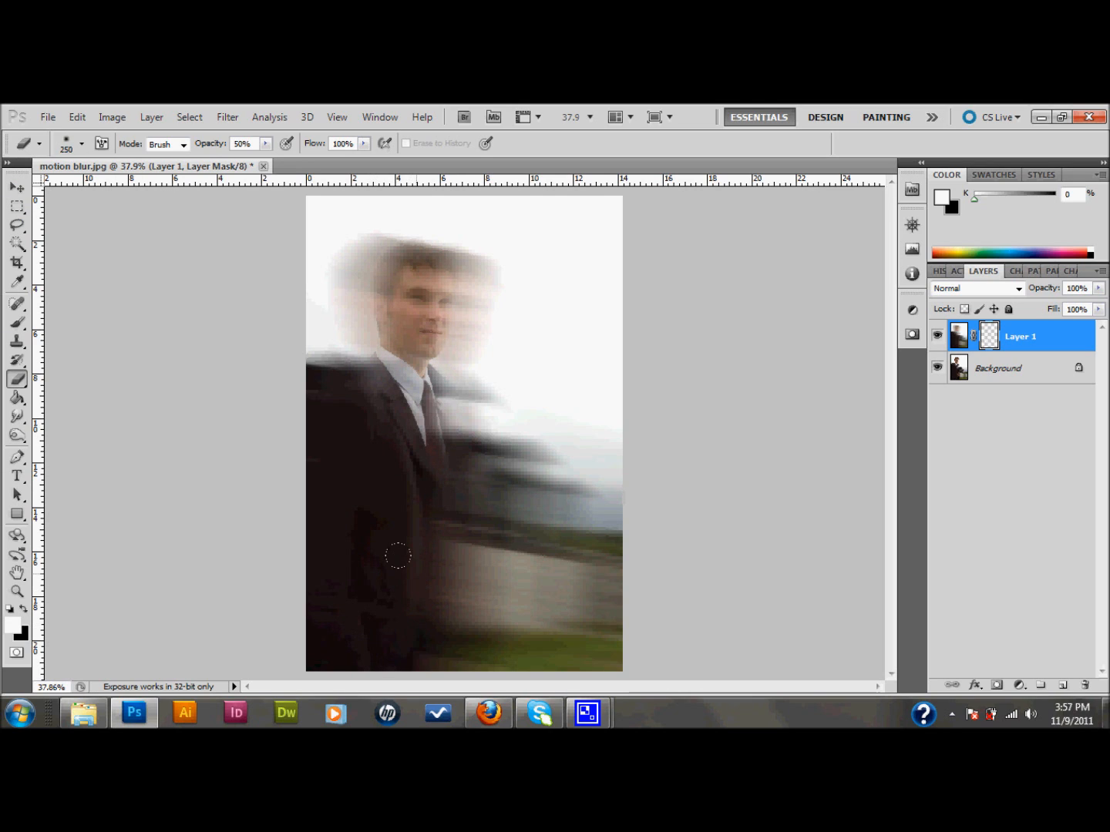
left_click_drag(399, 555, 395, 433)
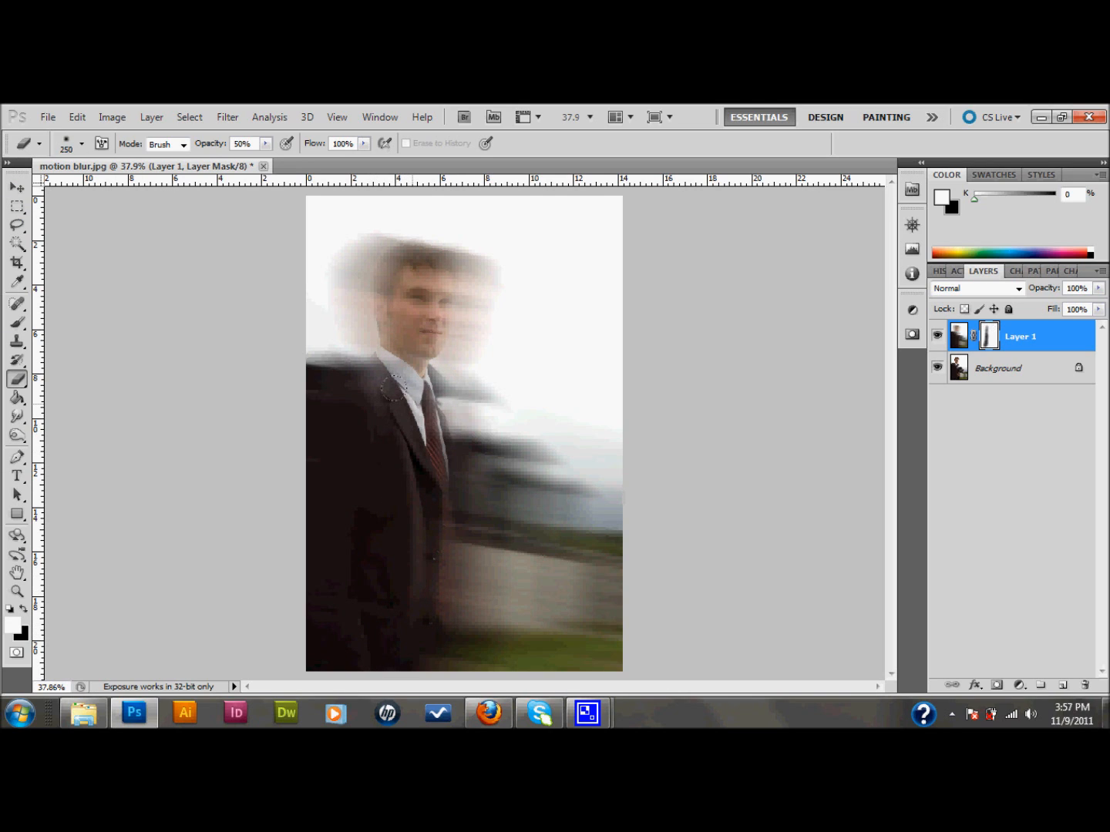
left_click_drag(393, 386, 401, 619)
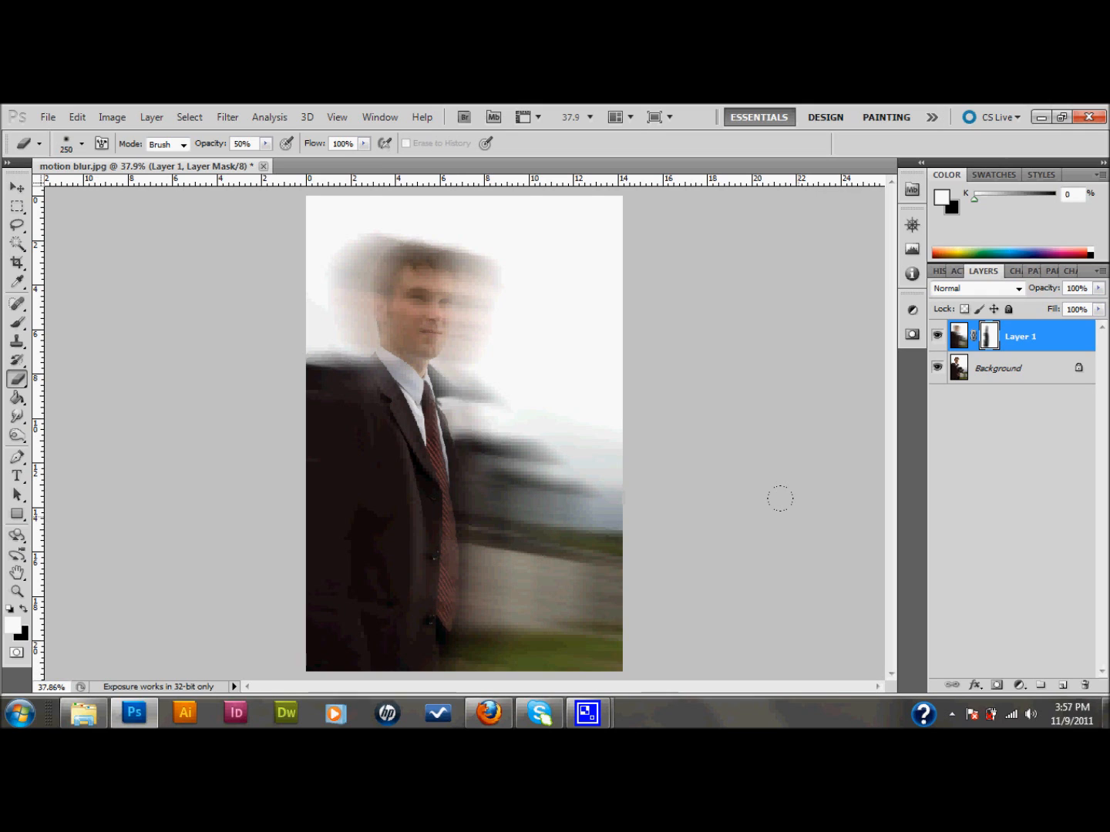
mouse_move(997, 505)
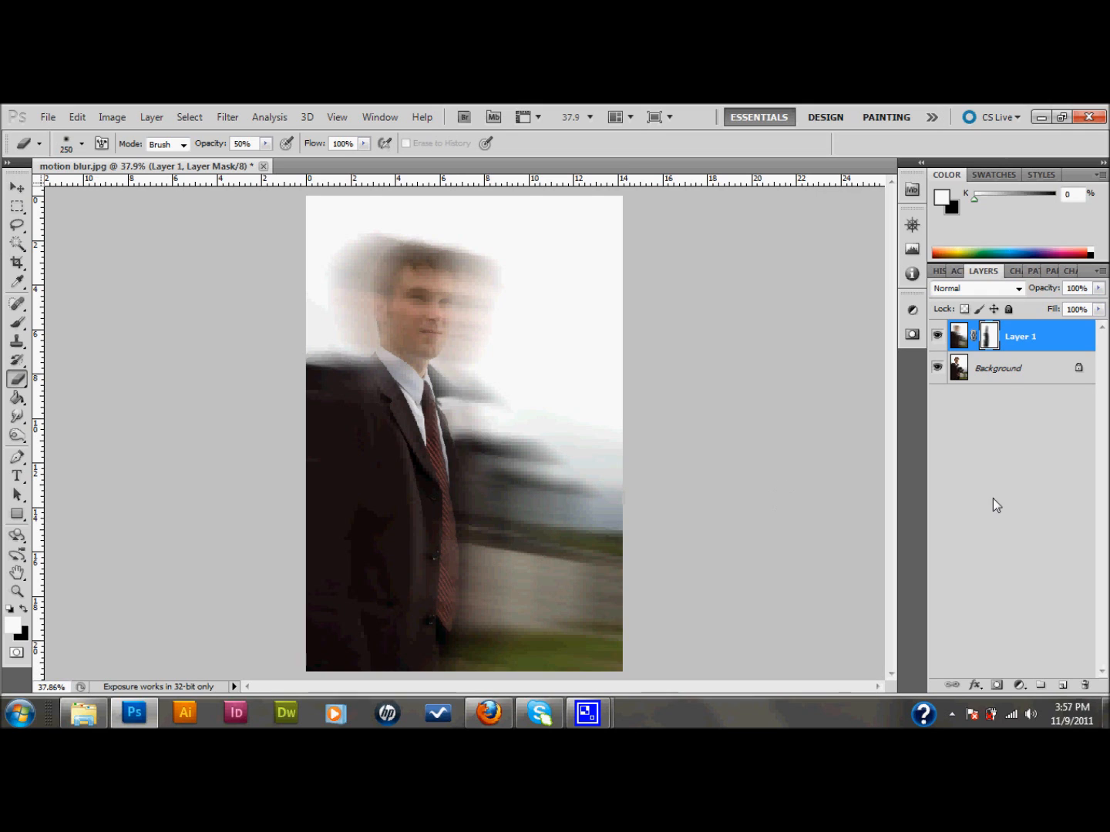
mouse_move(963, 359)
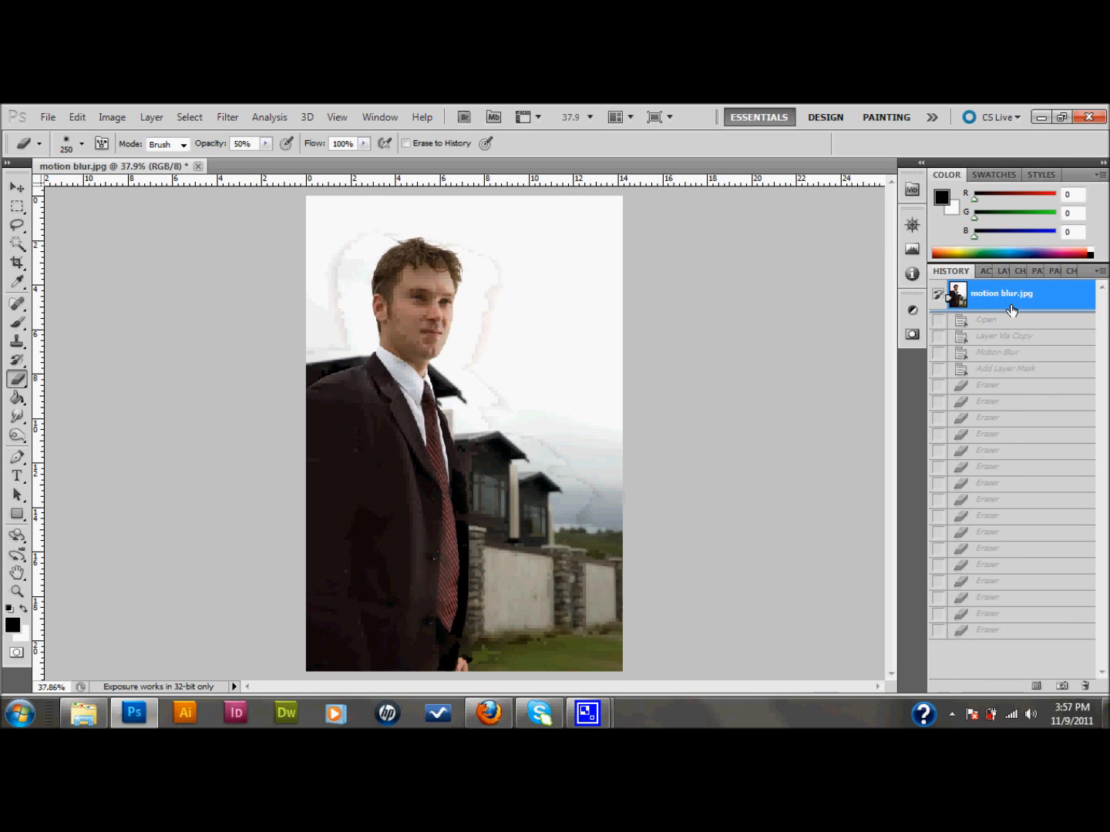
left_click(988, 630)
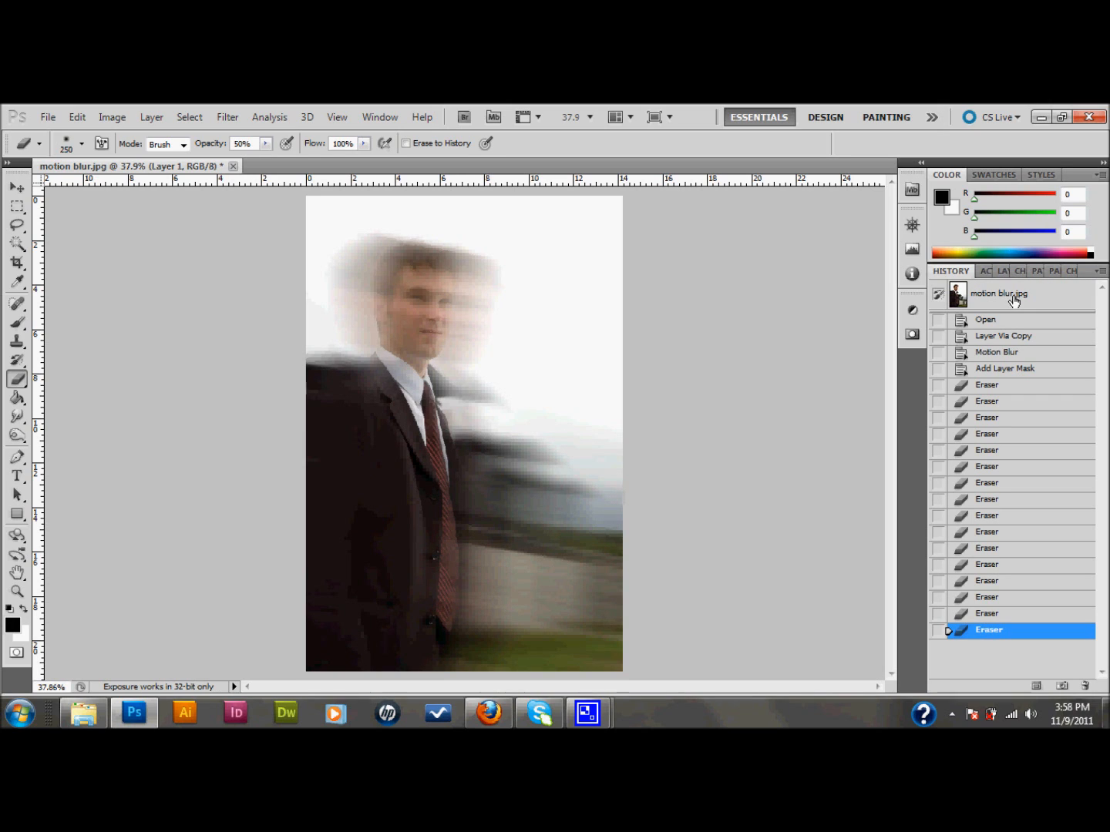
left_click(983, 271)
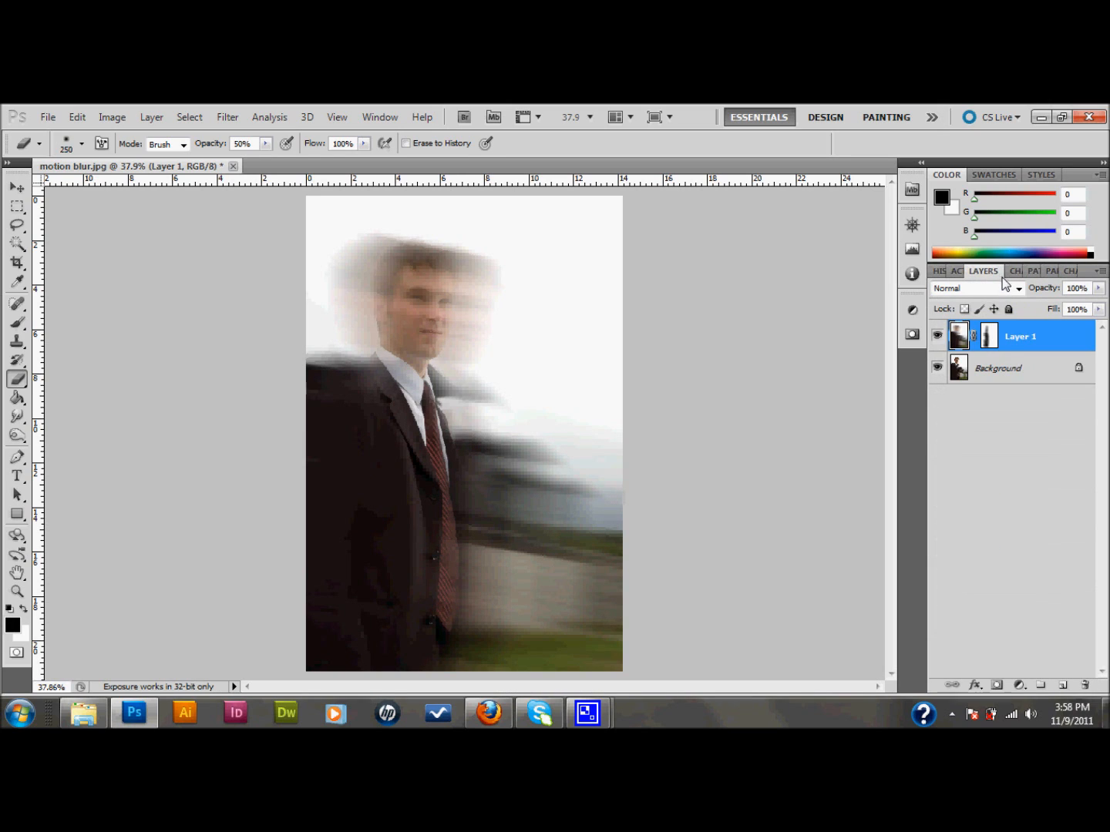
mouse_move(1010, 561)
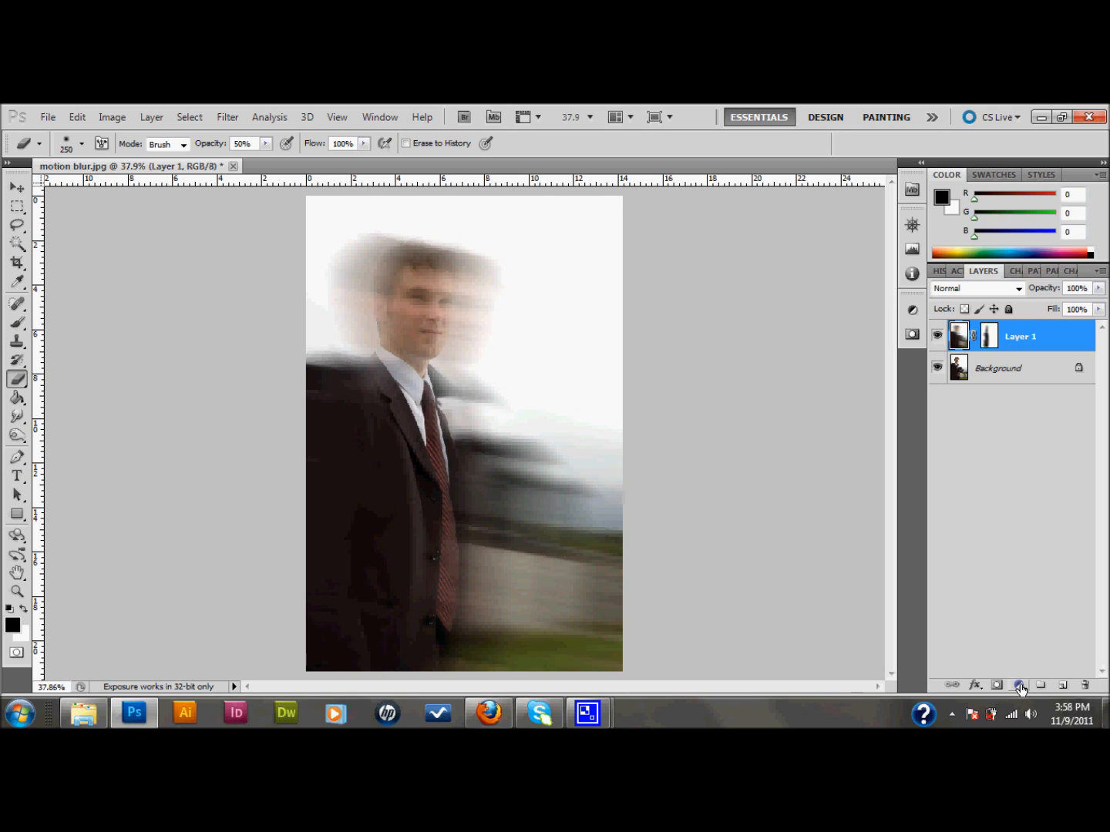
- Add a colorized Hue/Saturation adjustment with Hue set to 145
left_click(1020, 685)
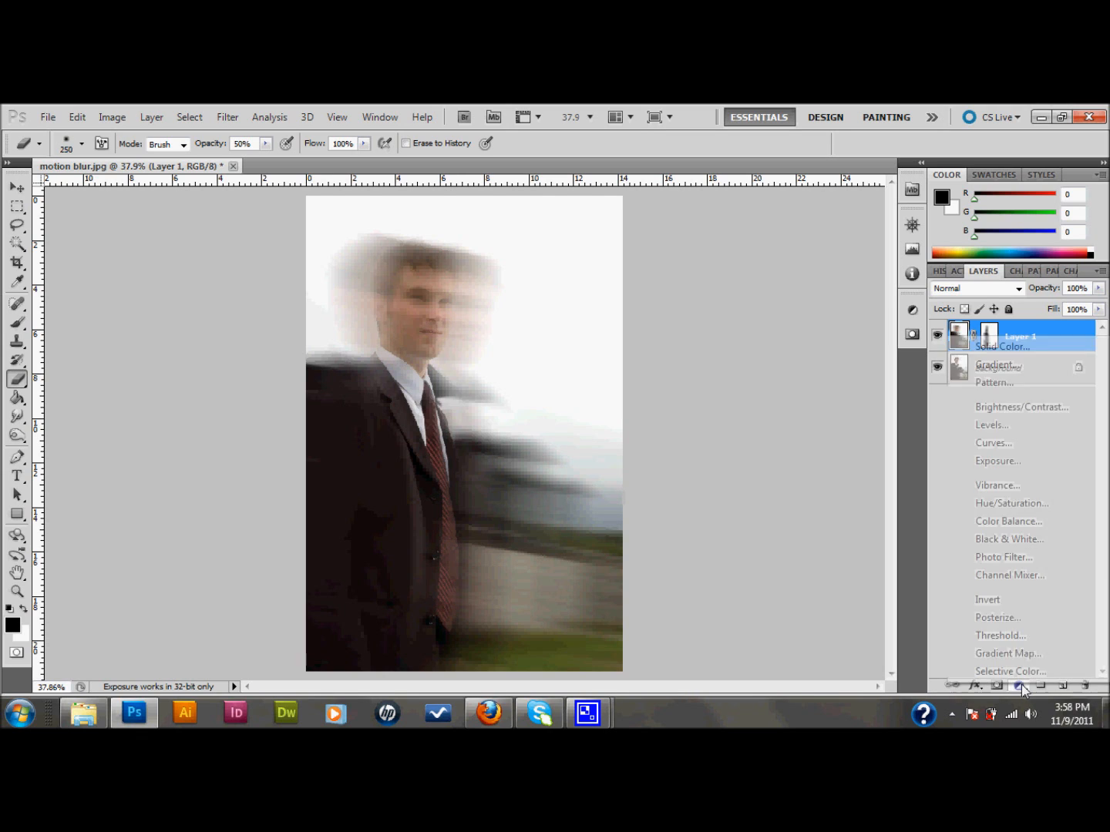
mouse_move(1012, 503)
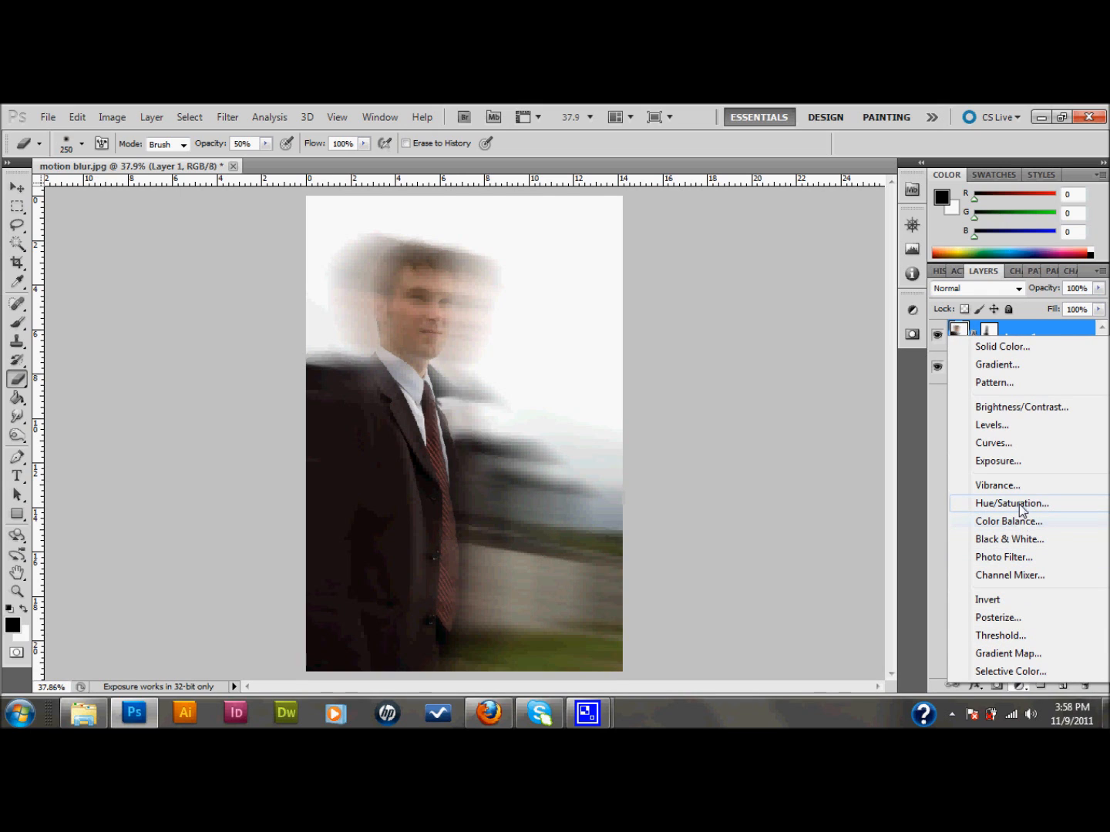
mouse_move(1013, 511)
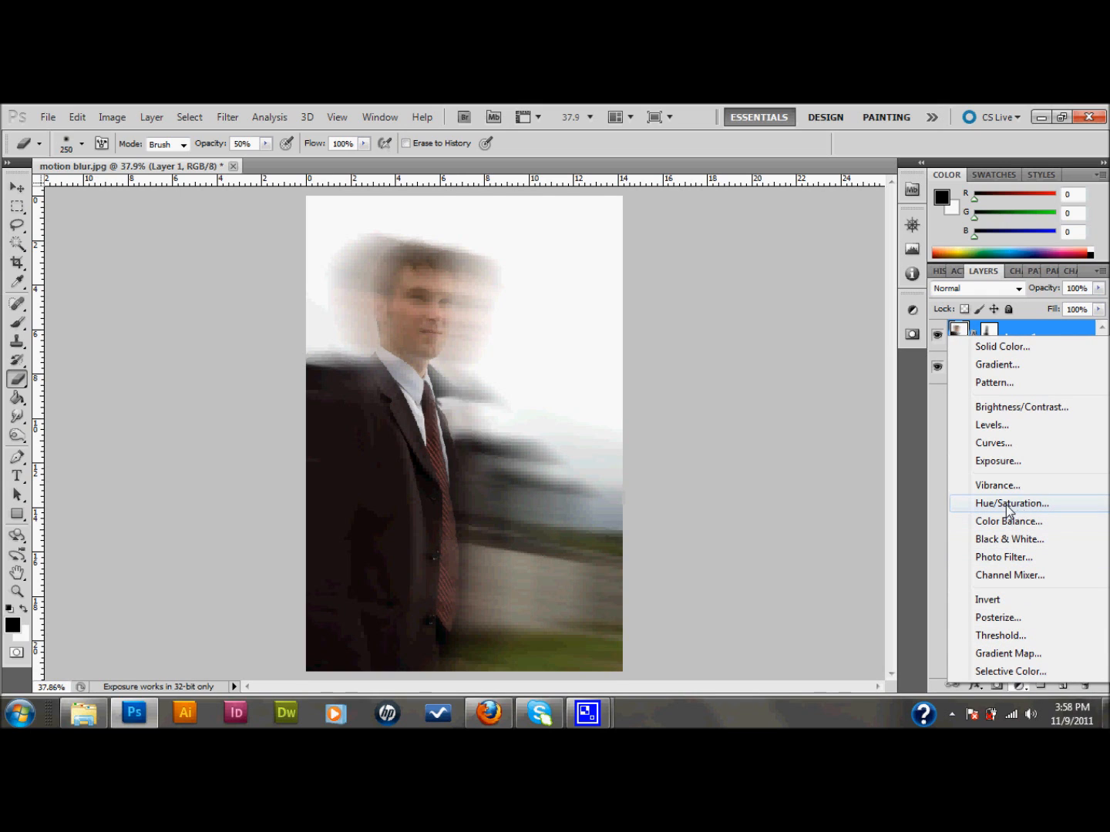
left_click(1012, 502)
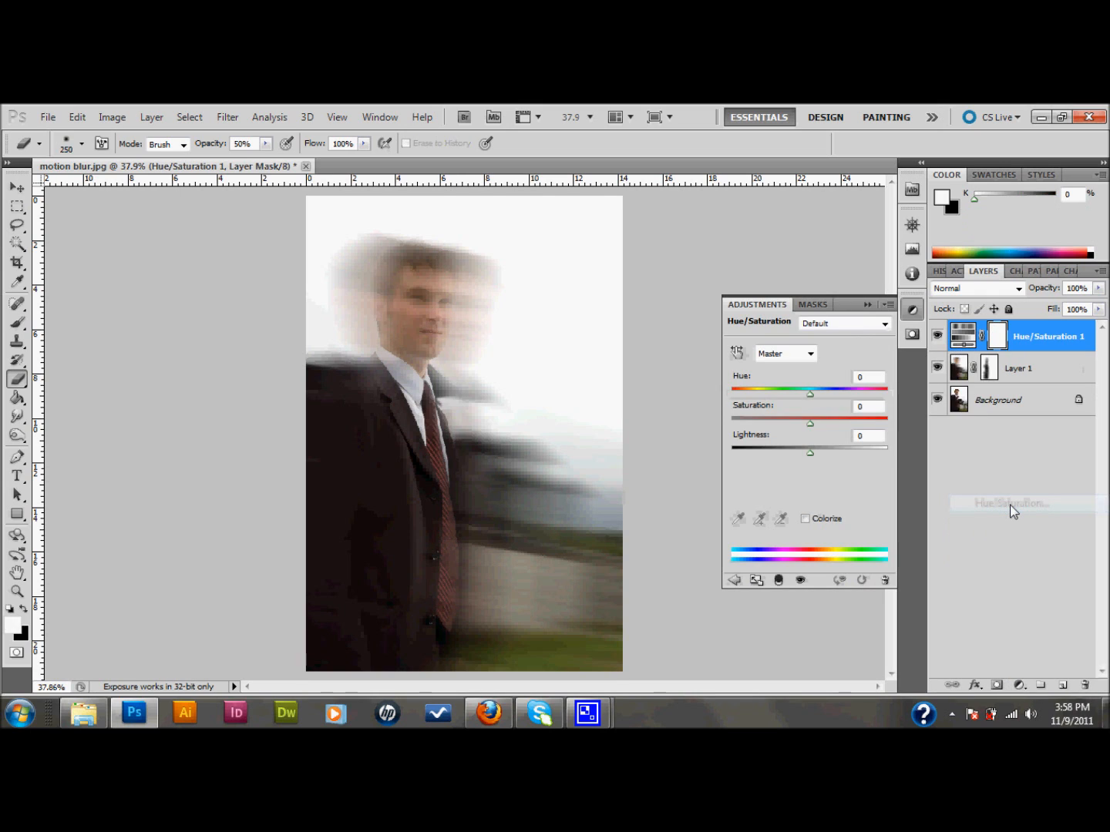
left_click(805, 519)
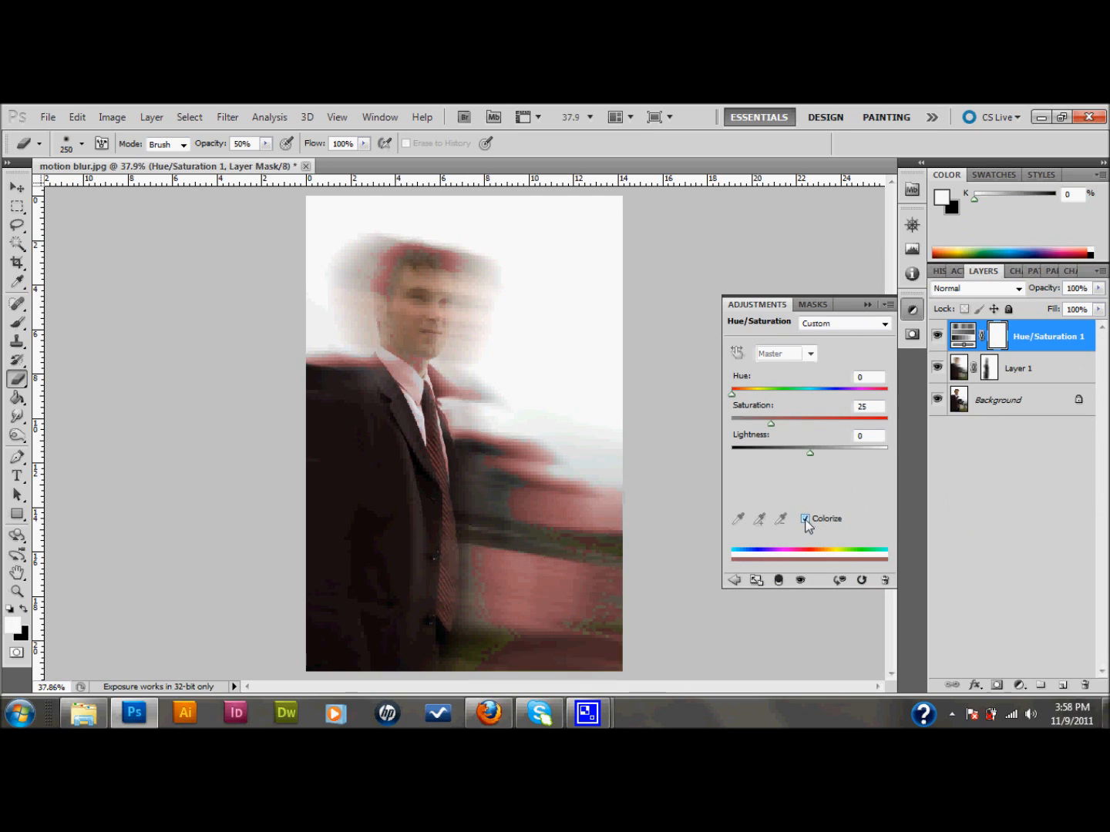
left_click(805, 518)
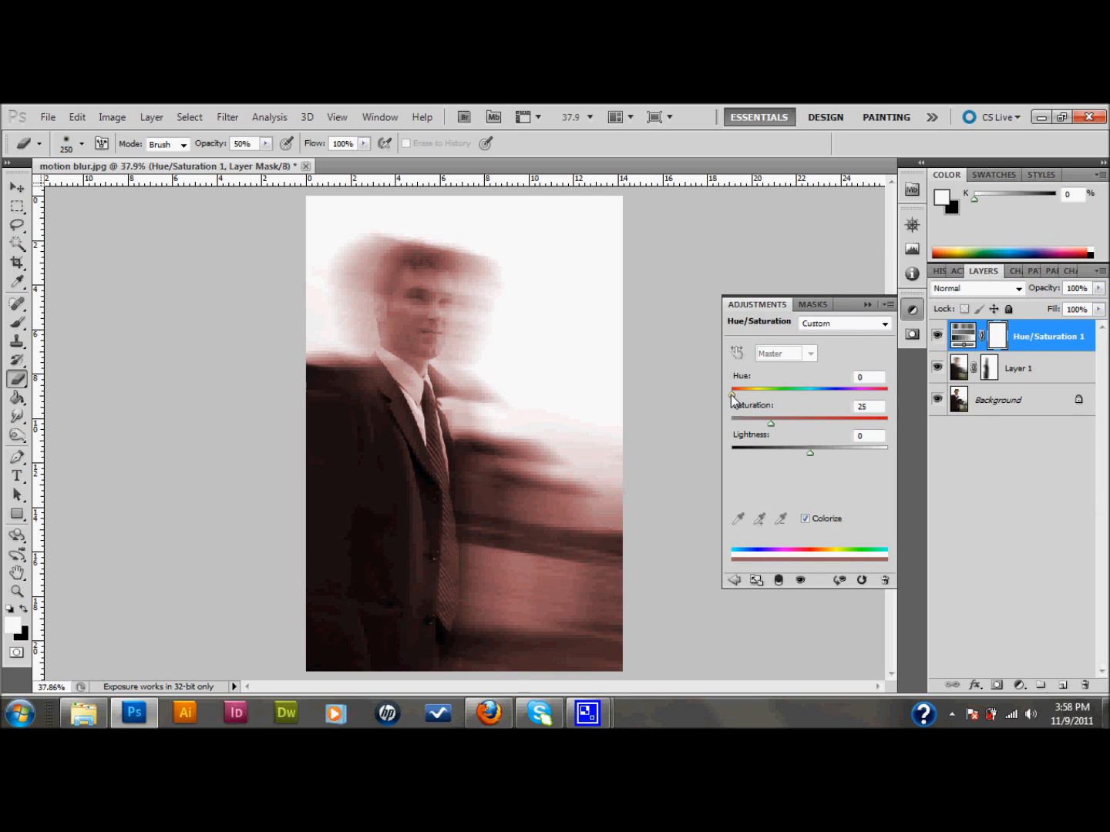
left_click_drag(732, 390, 751, 390)
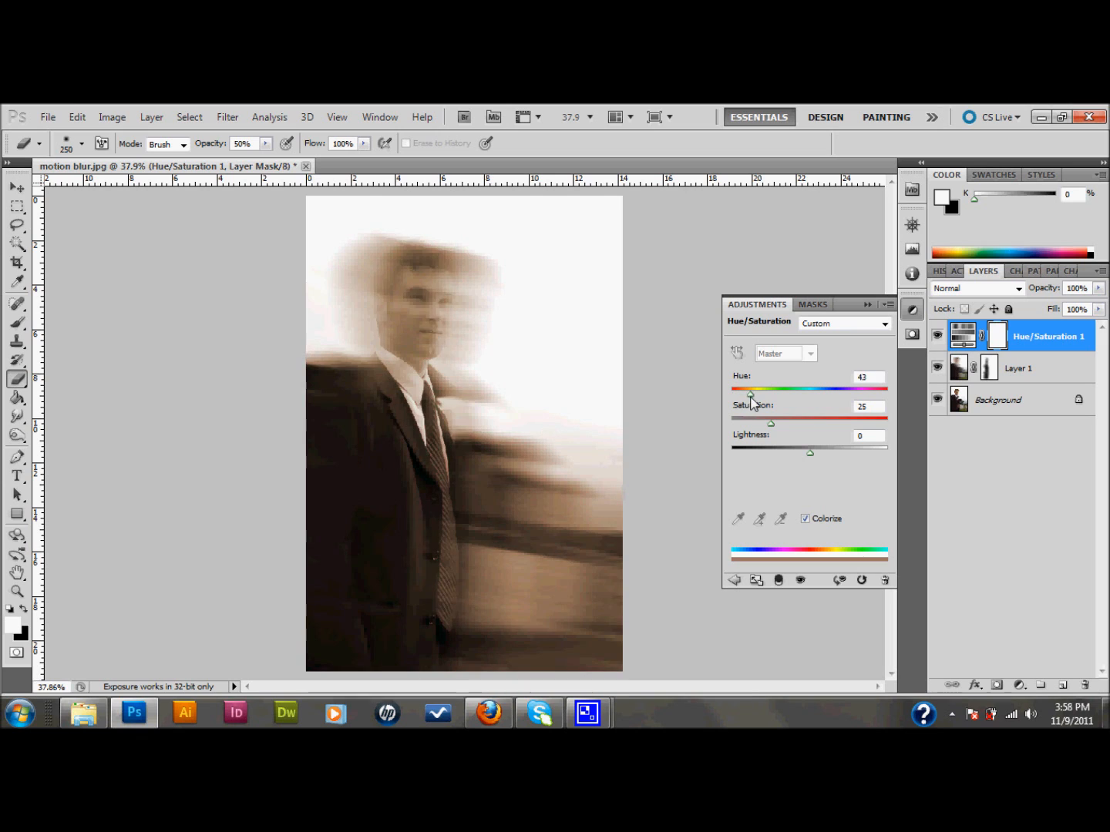
left_click_drag(750, 394, 780, 394)
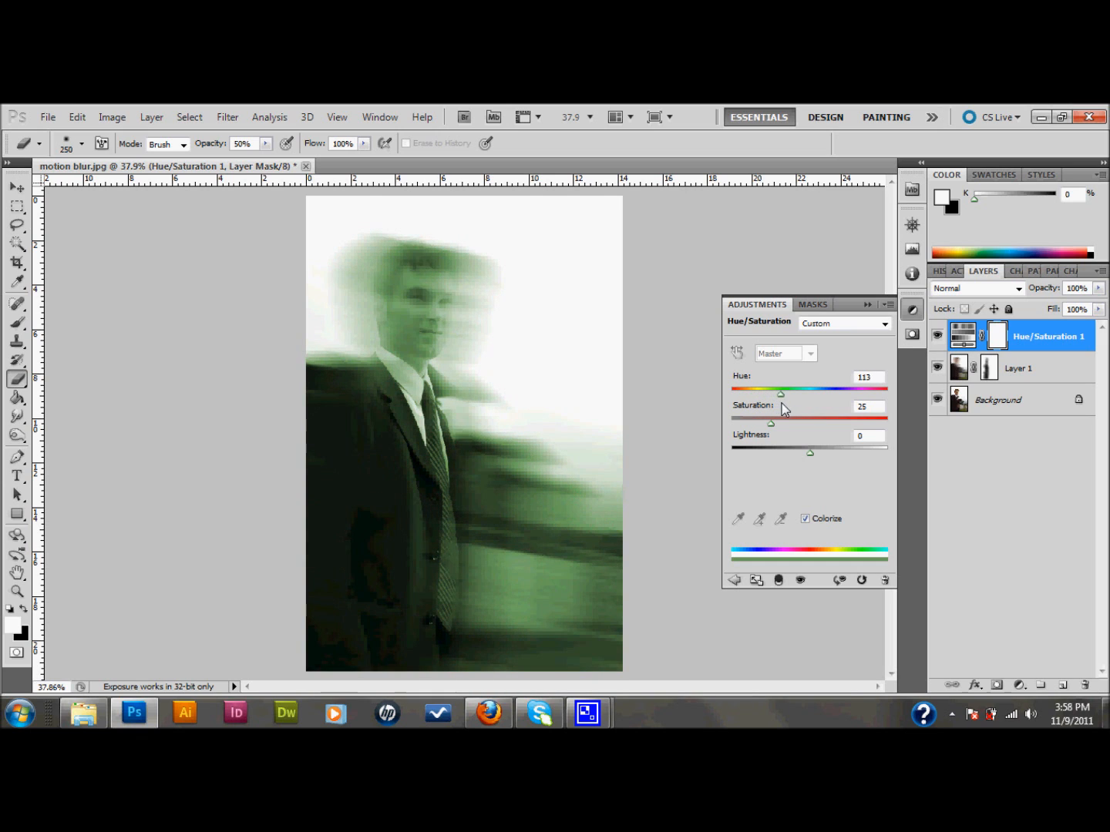
left_click_drag(780, 394, 796, 394)
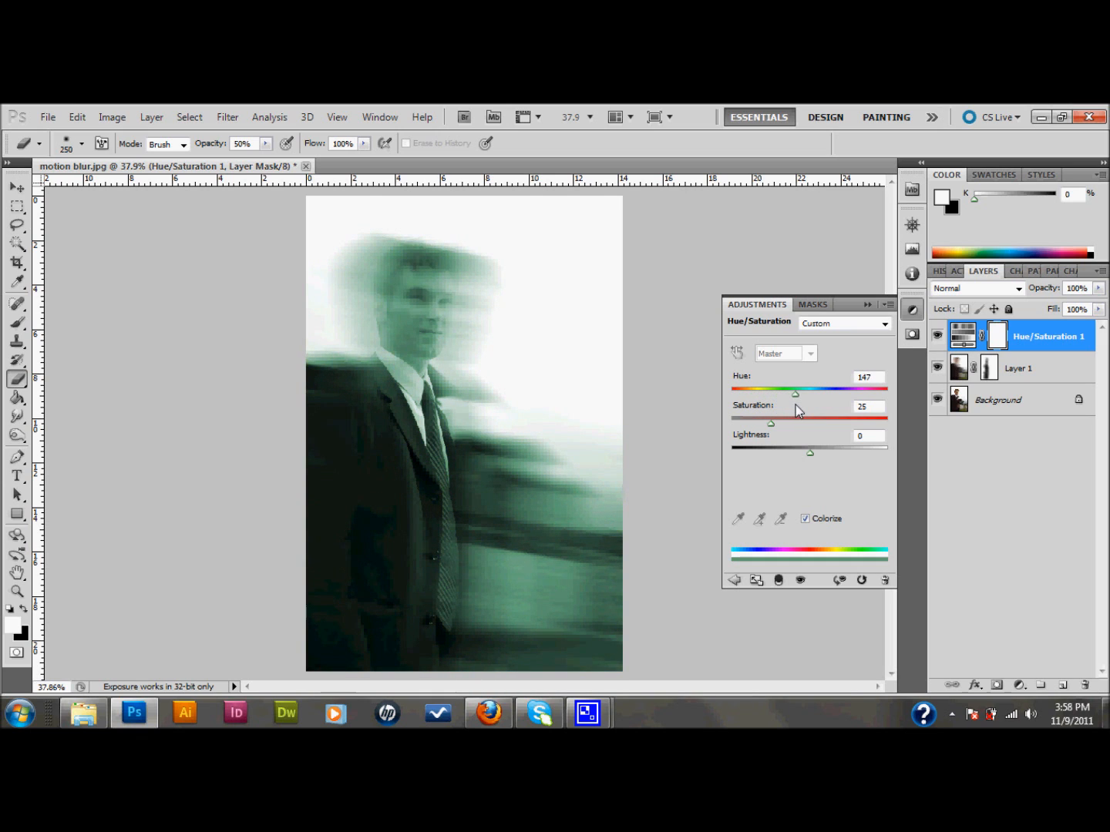
left_click_drag(797, 394, 794, 394)
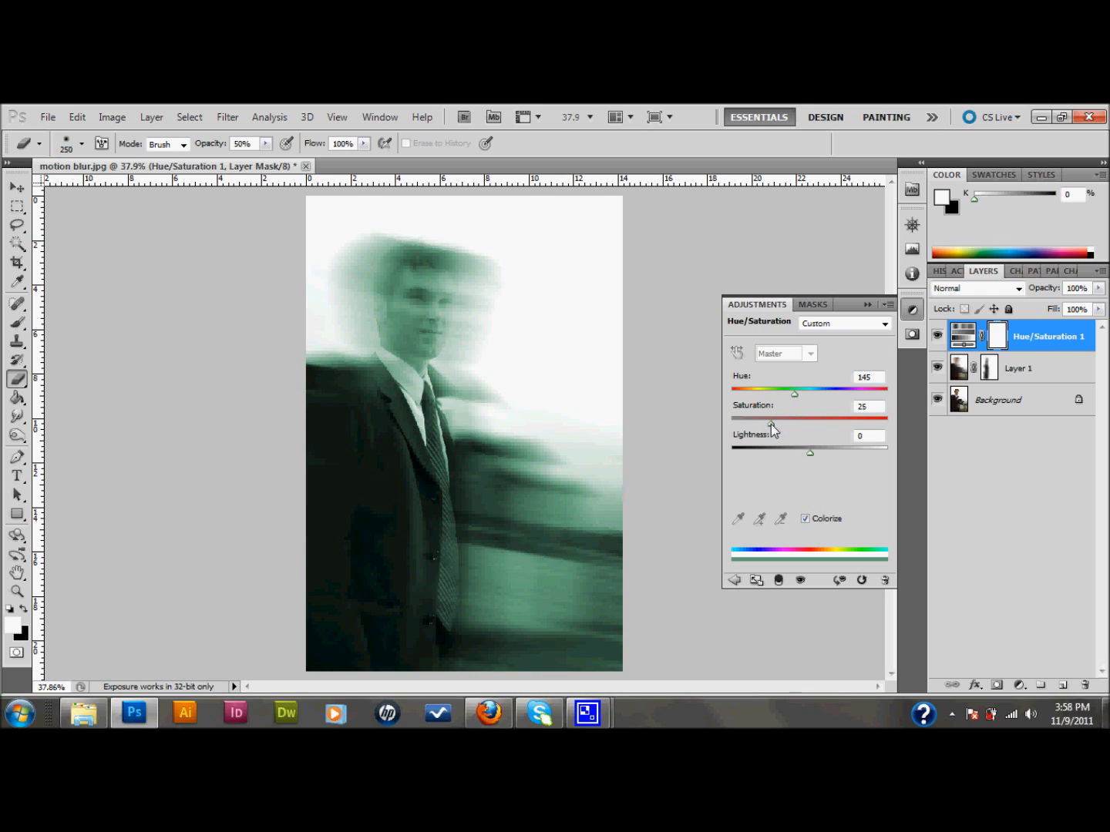
- Lower Saturation to 18 and Lightness to -16, then add an empty top layer
left_click_drag(794, 418, 769, 418)
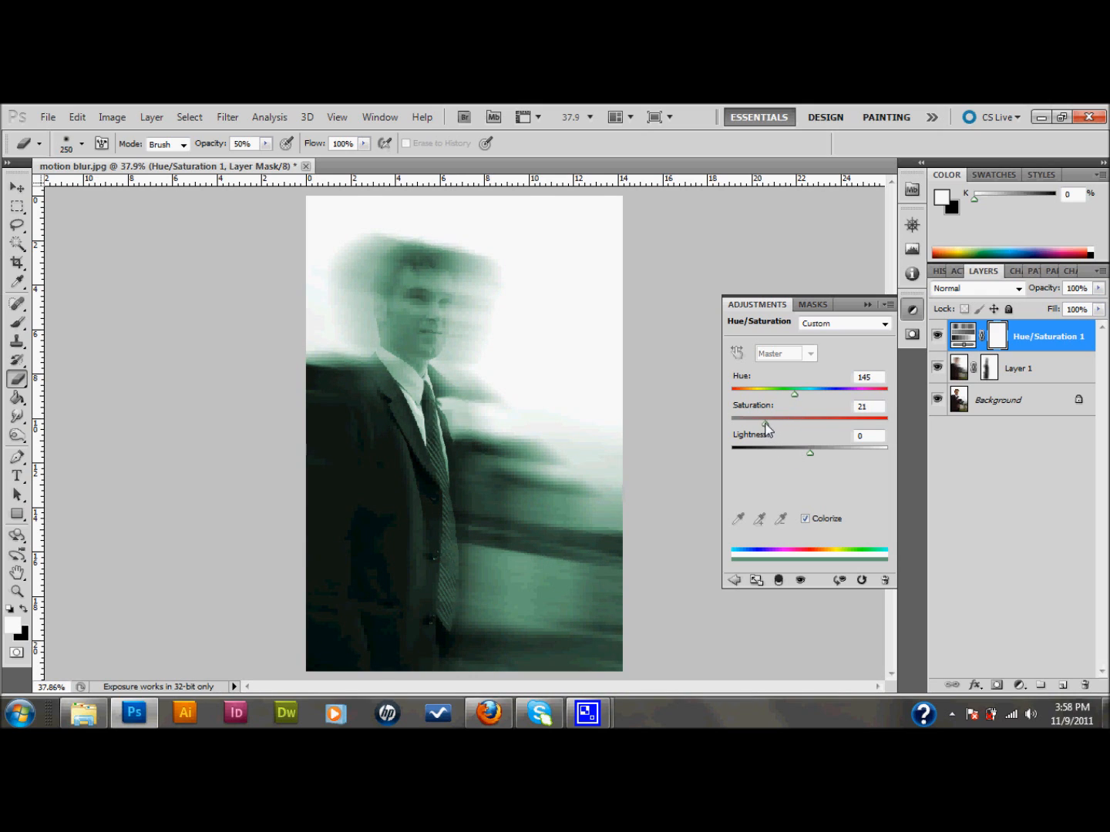
left_click_drag(795, 421, 793, 421)
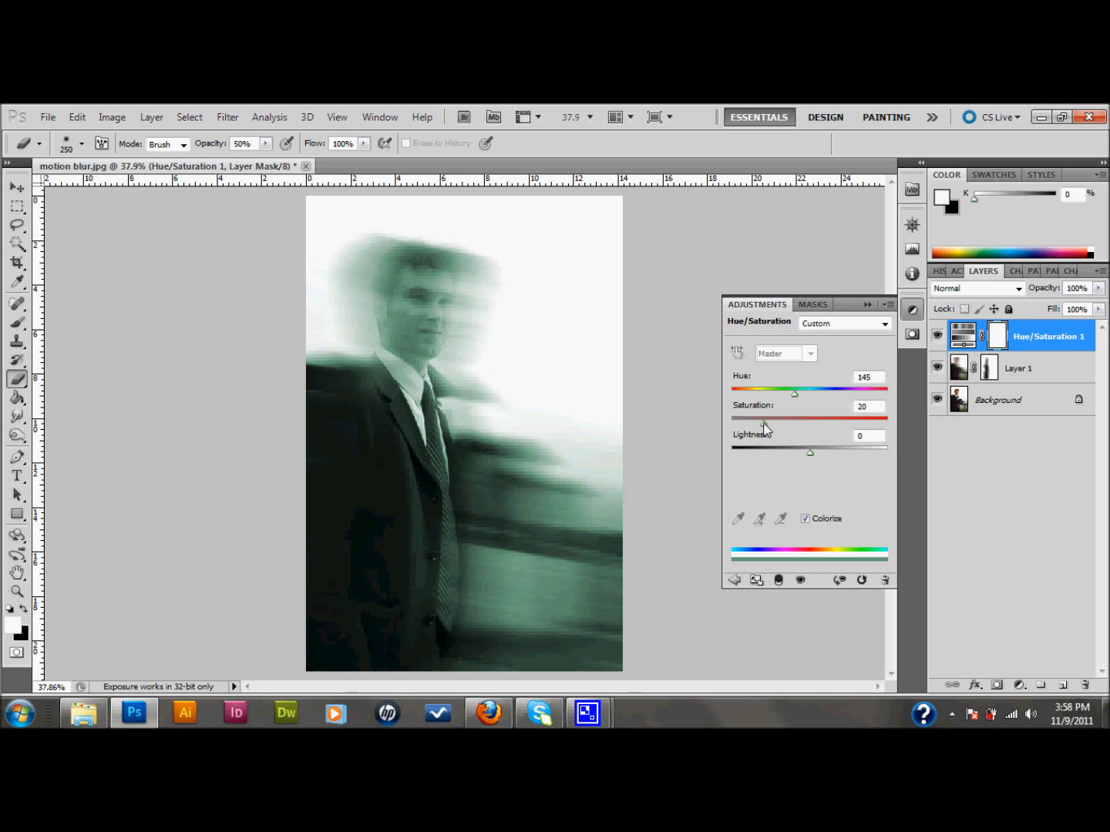
left_click_drag(795, 394, 759, 422)
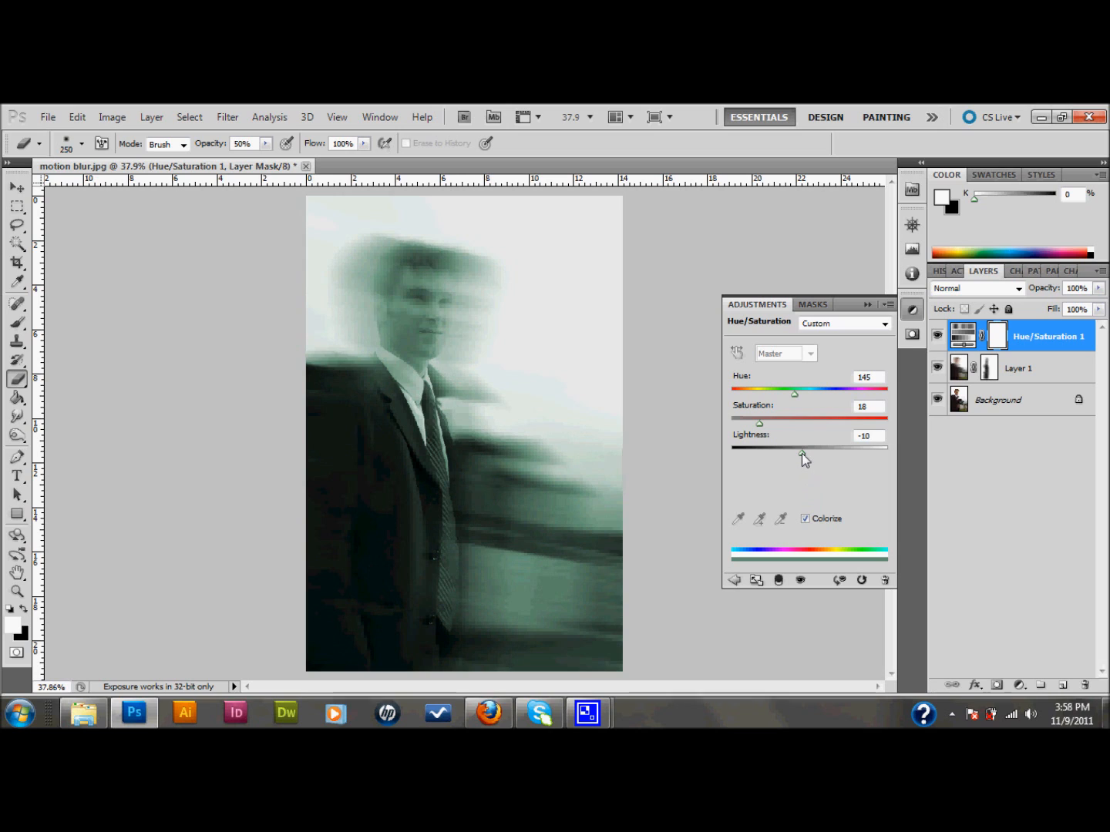
left_click_drag(802, 448, 798, 448)
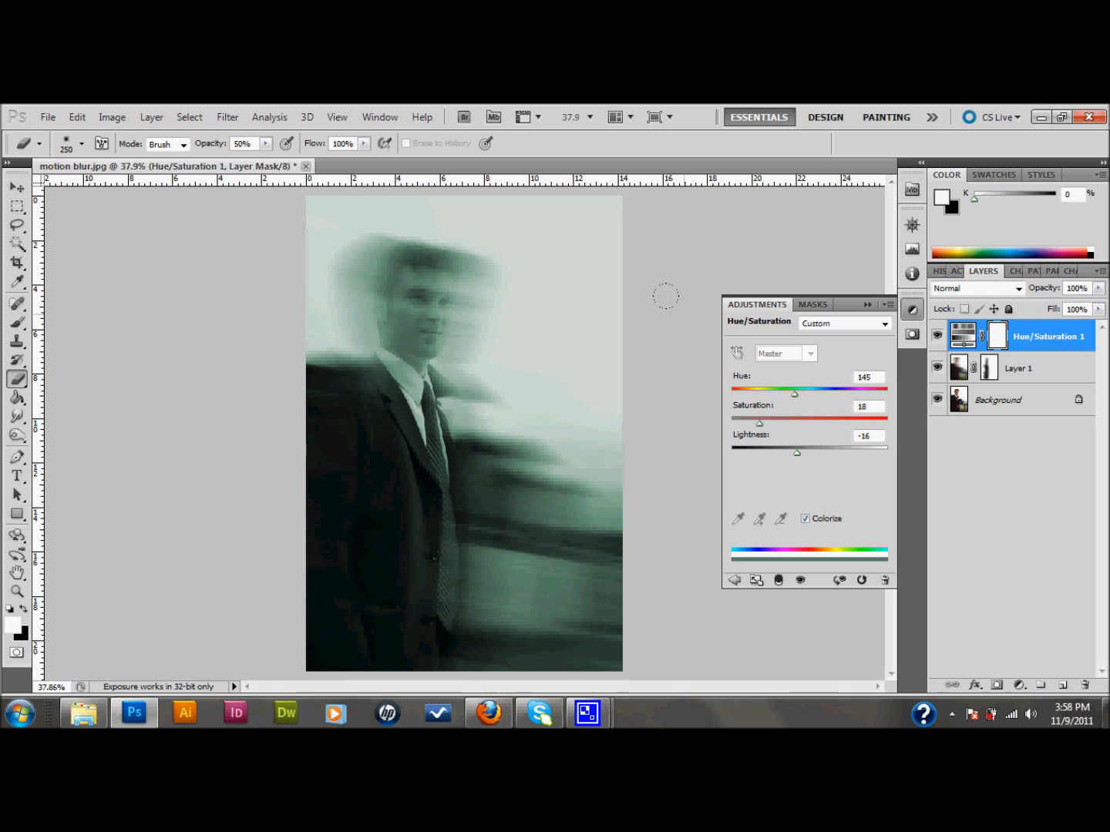
left_click(13, 189)
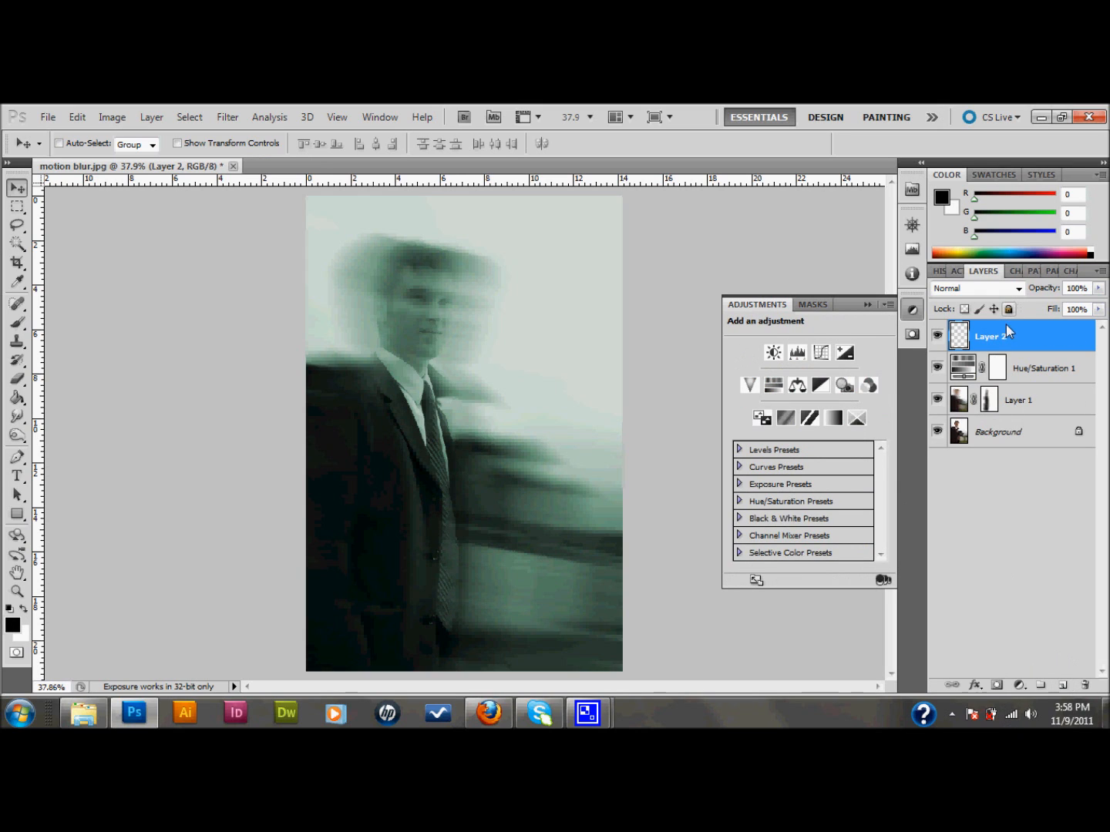
- Rename the new top layer to 'nose'
double_click(994, 336)
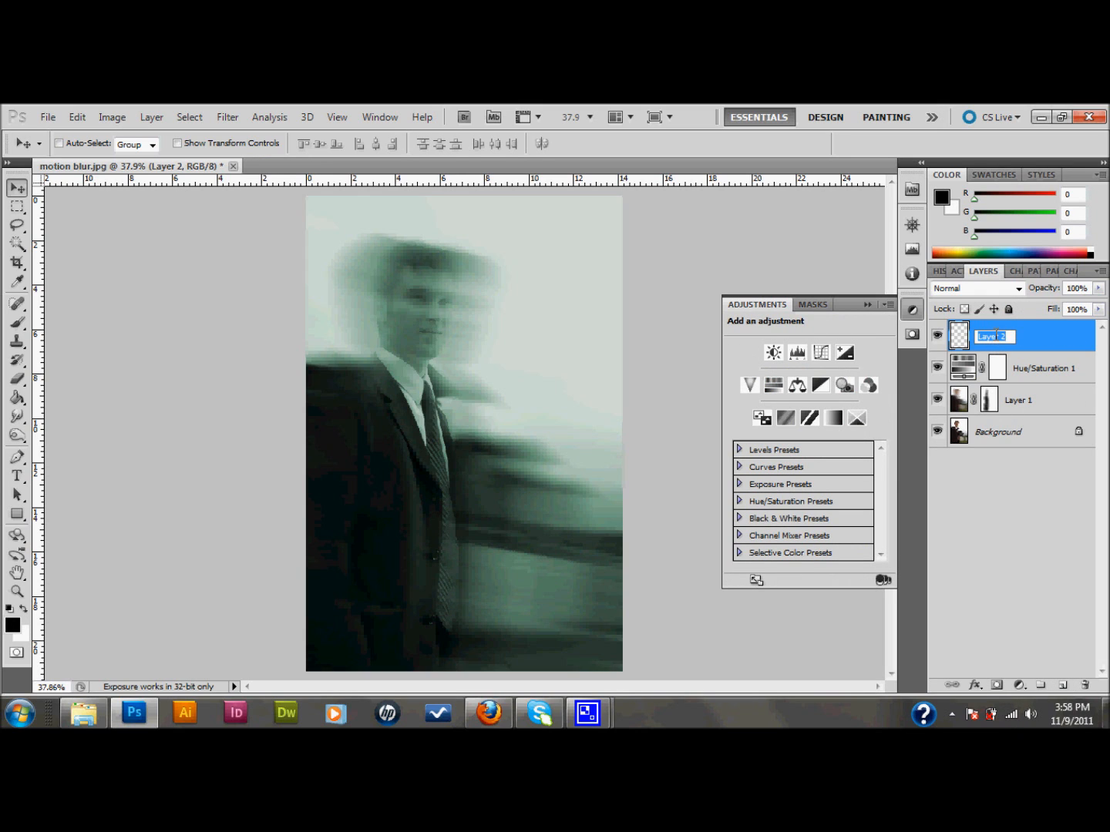
type("nose")
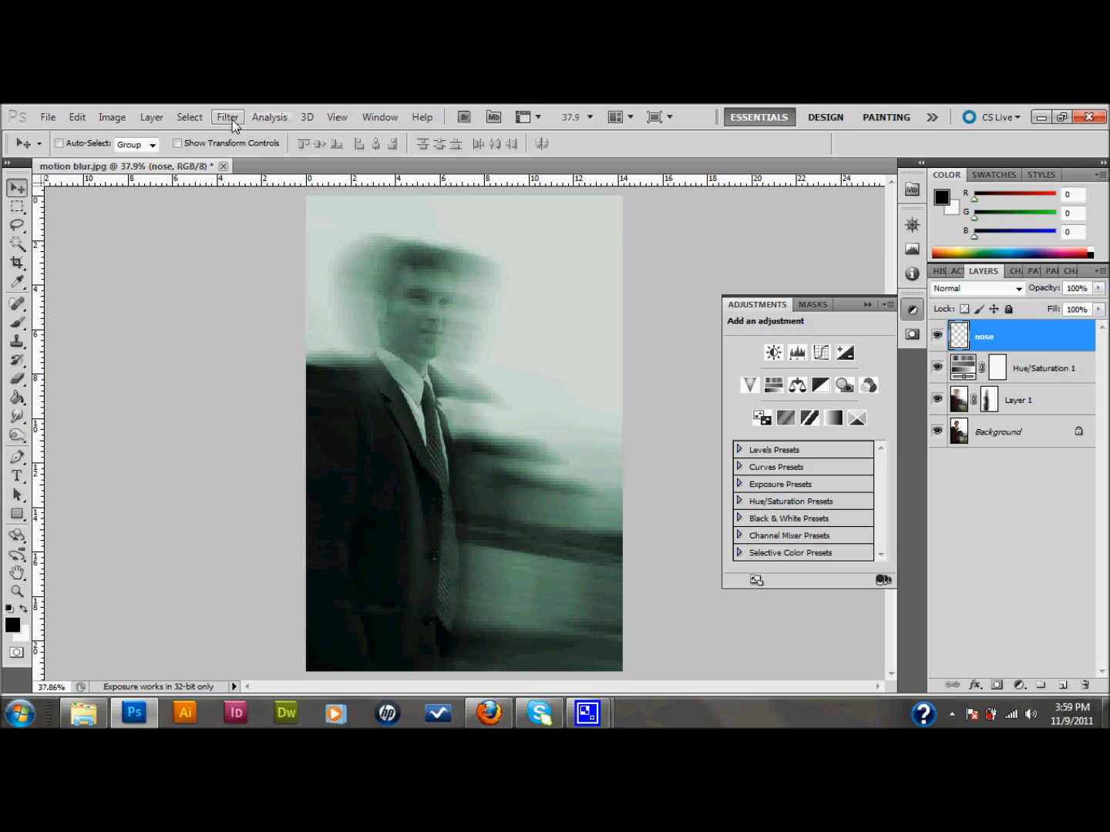
mouse_move(235, 125)
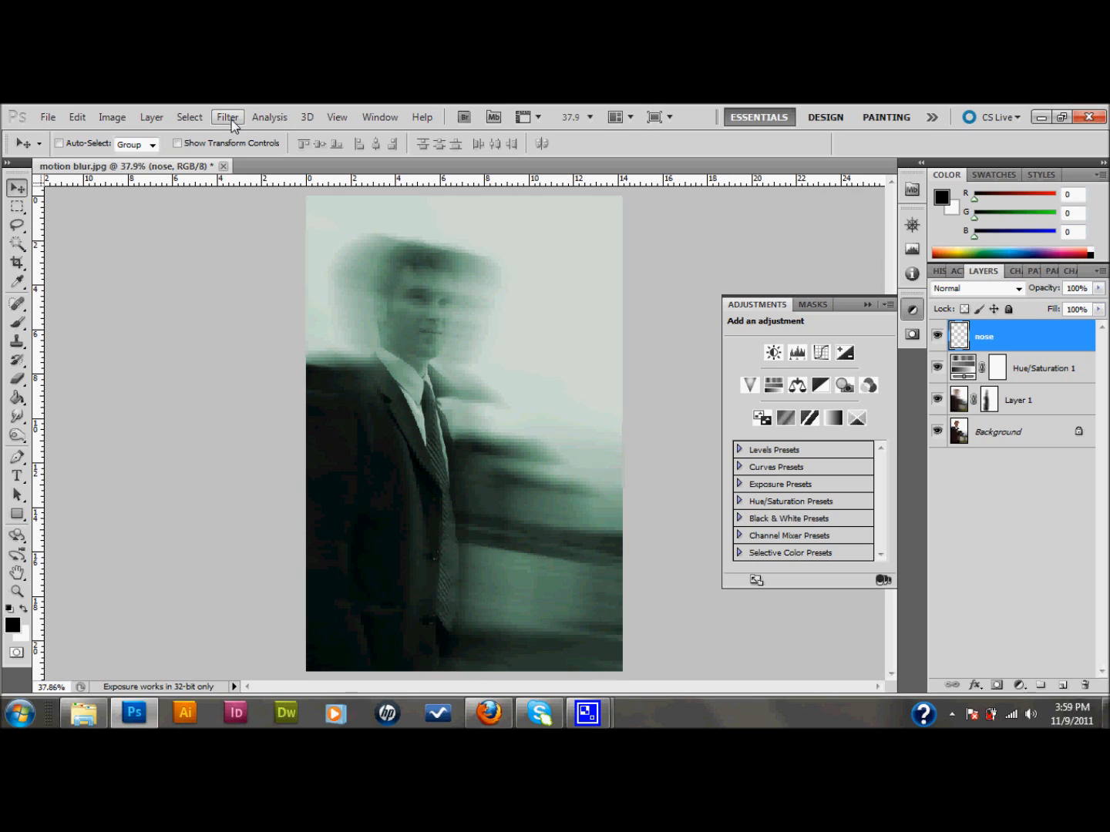
mouse_move(16, 400)
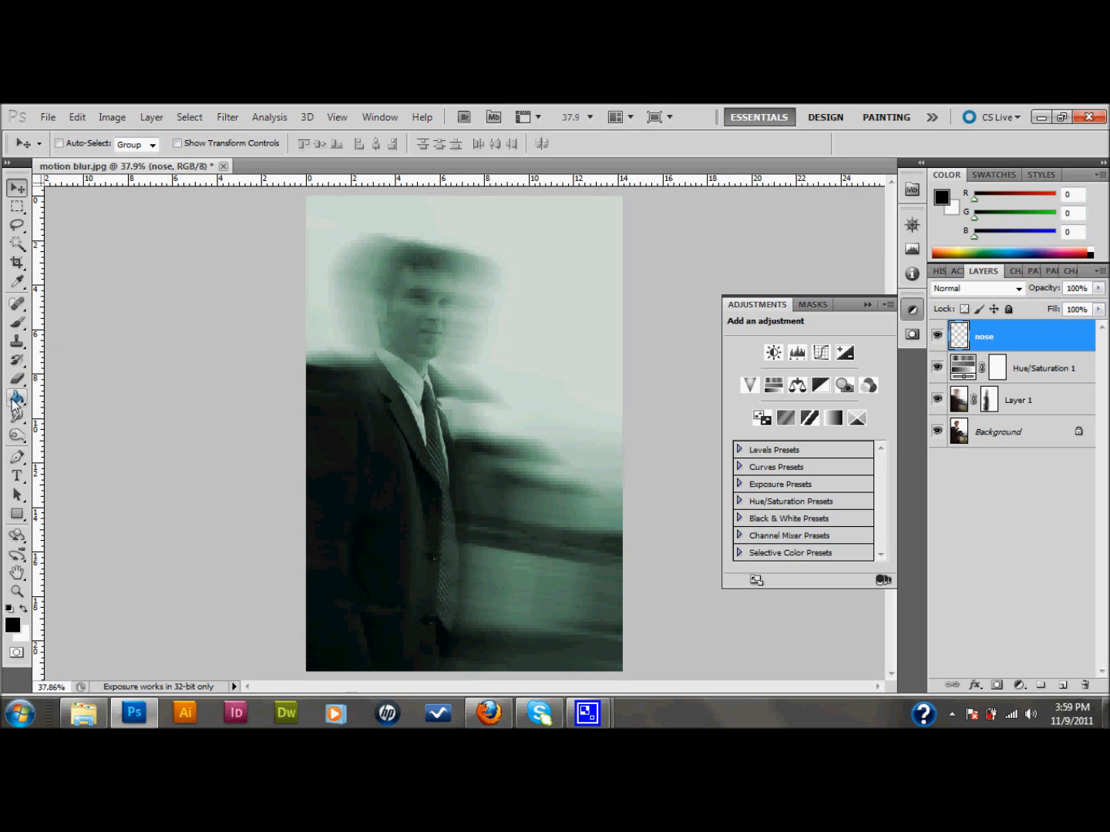
- Switch to the Paint Bucket tool for filling the nose layer
left_click(16, 400)
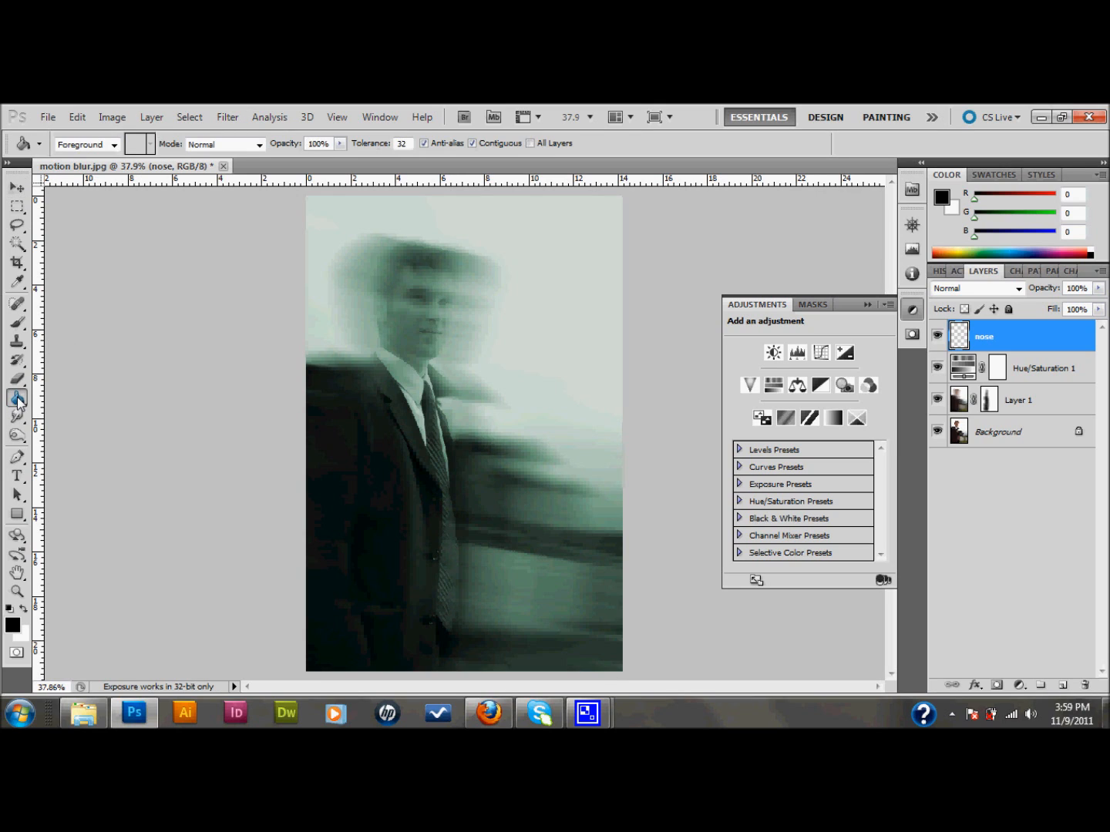
mouse_move(17, 398)
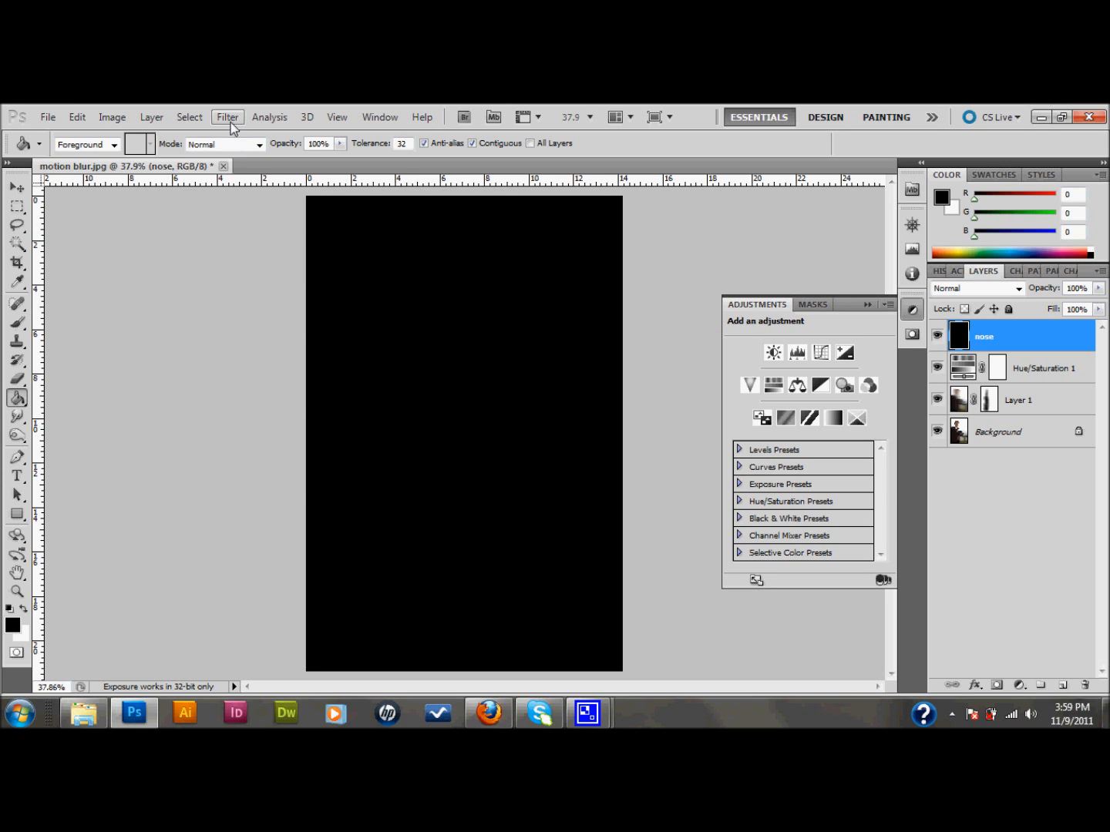
- Add 127.13% Uniform monochromatic noise to the nose layer
left_click(227, 117)
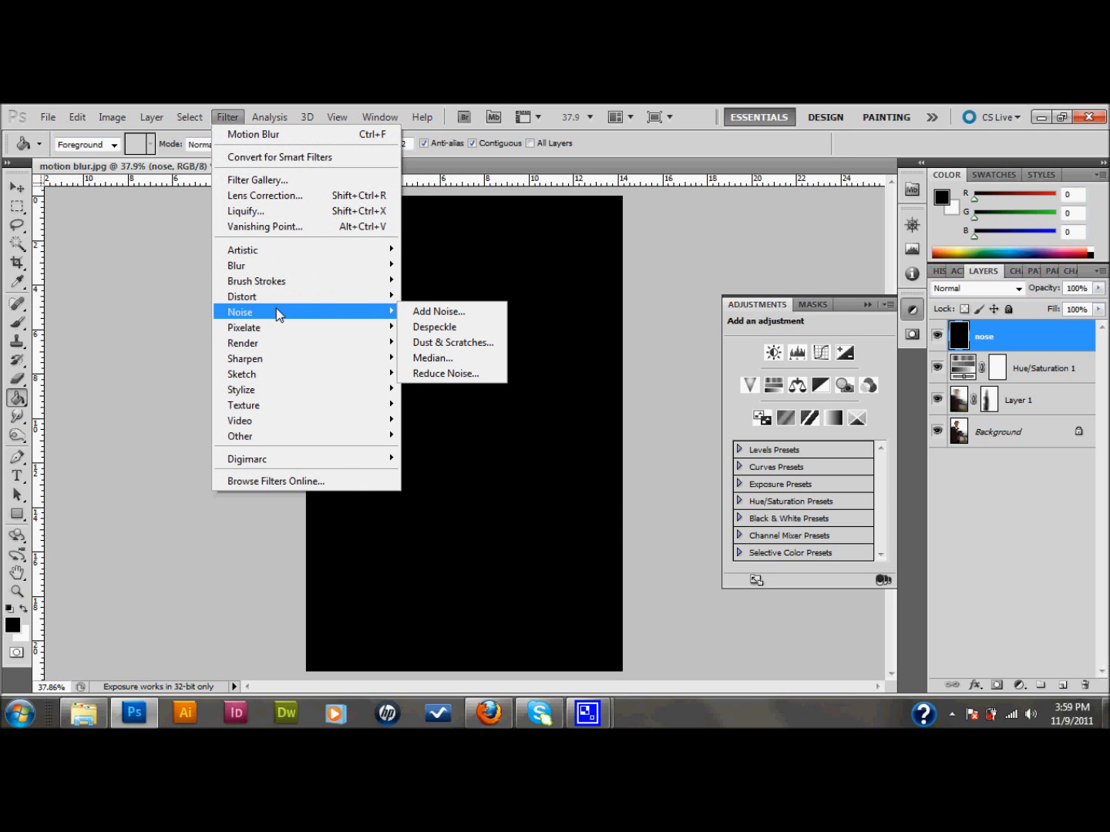
left_click(438, 311)
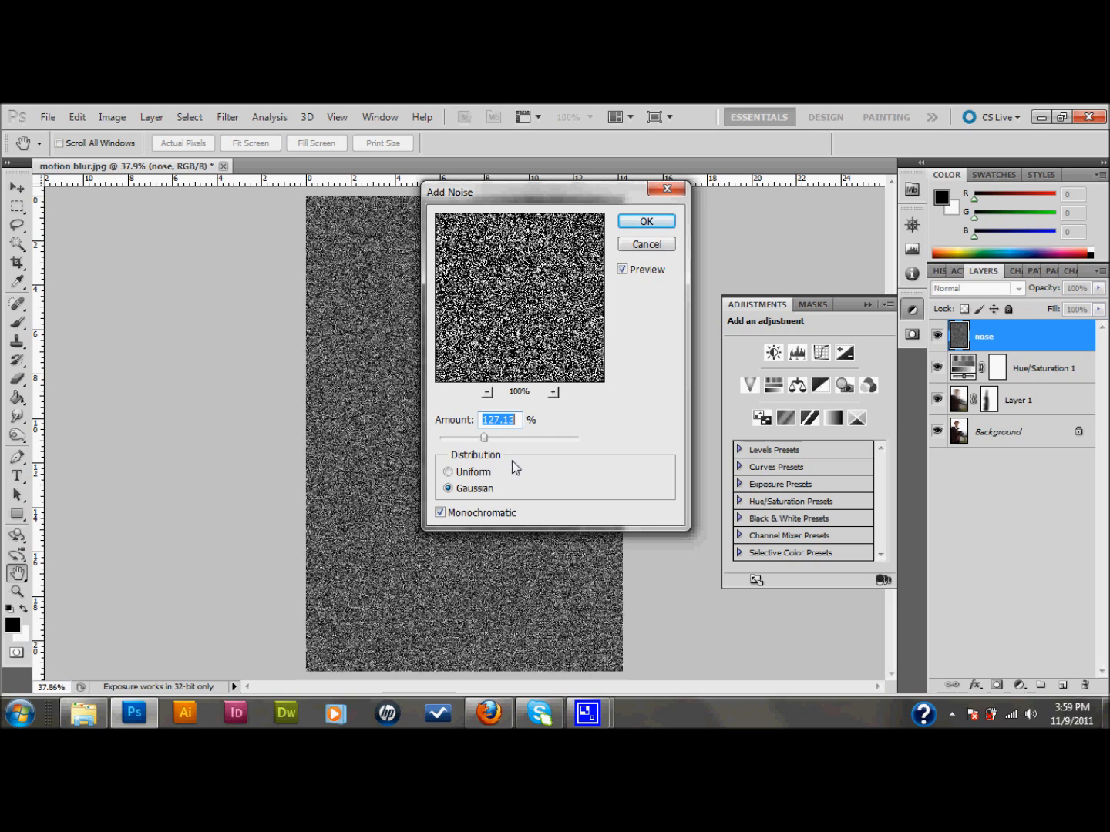
left_click(449, 472)
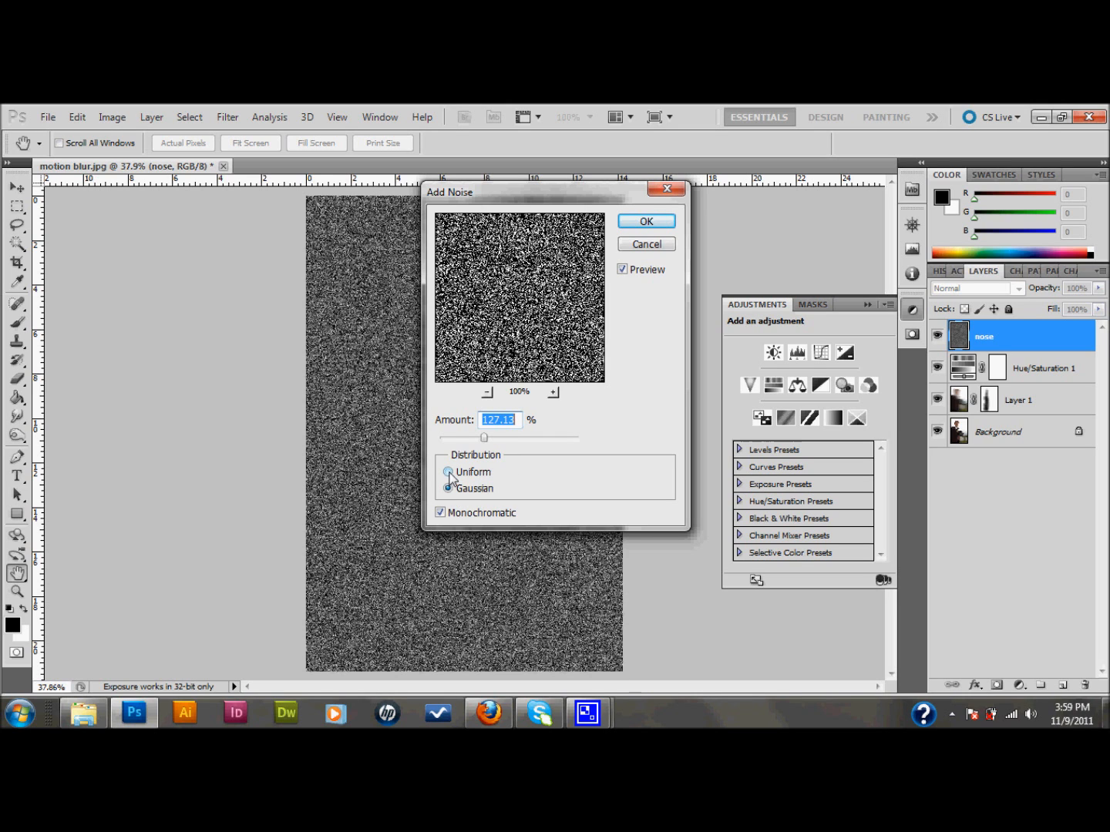
left_click(449, 472)
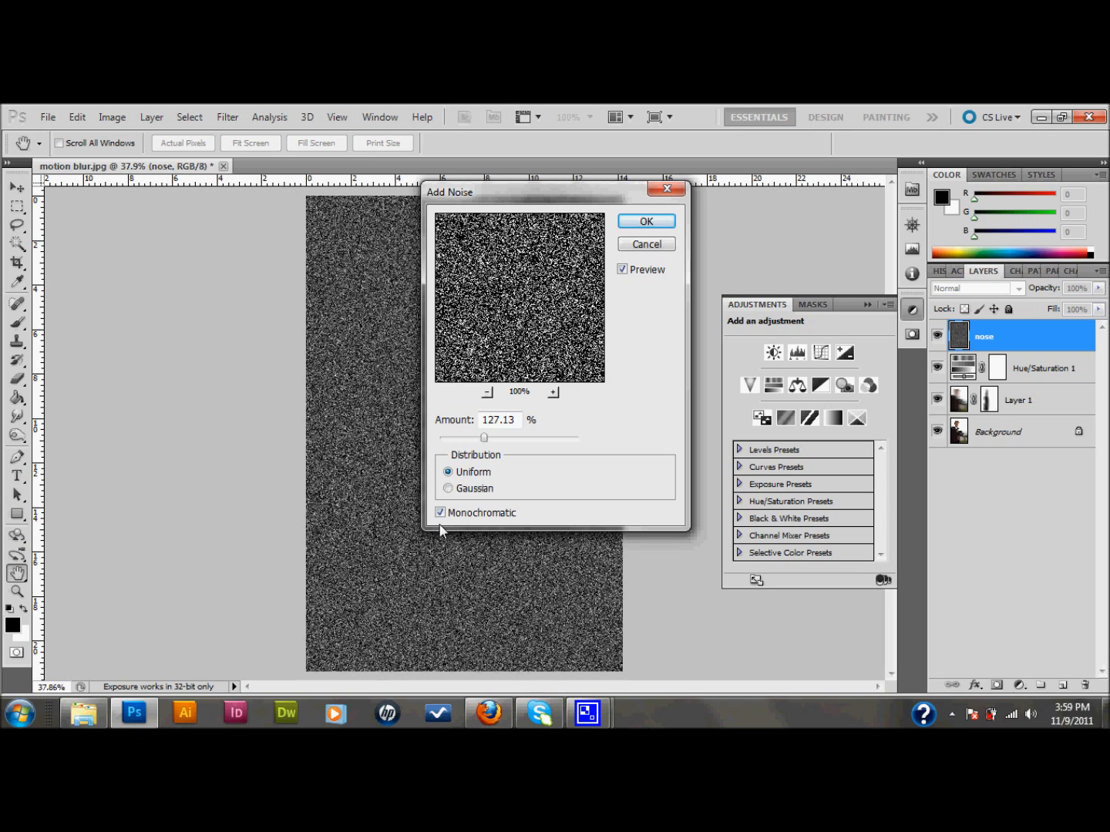
mouse_move(617, 368)
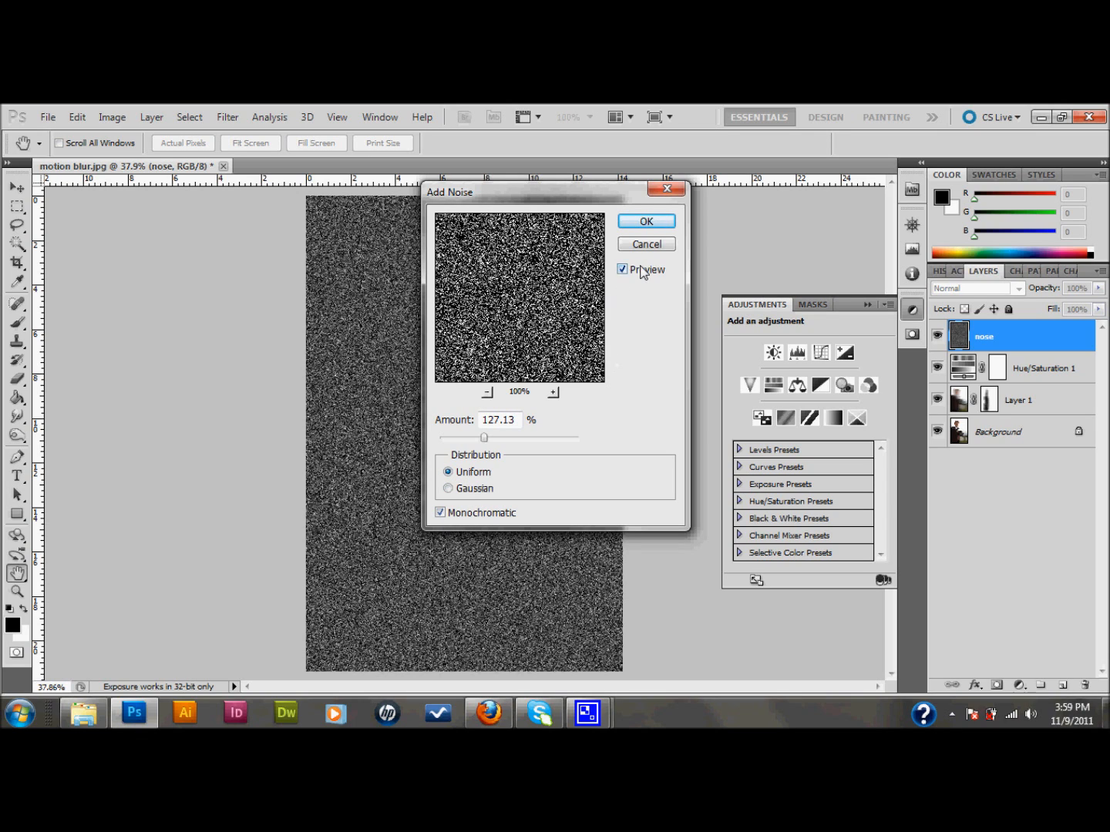
left_click(645, 221)
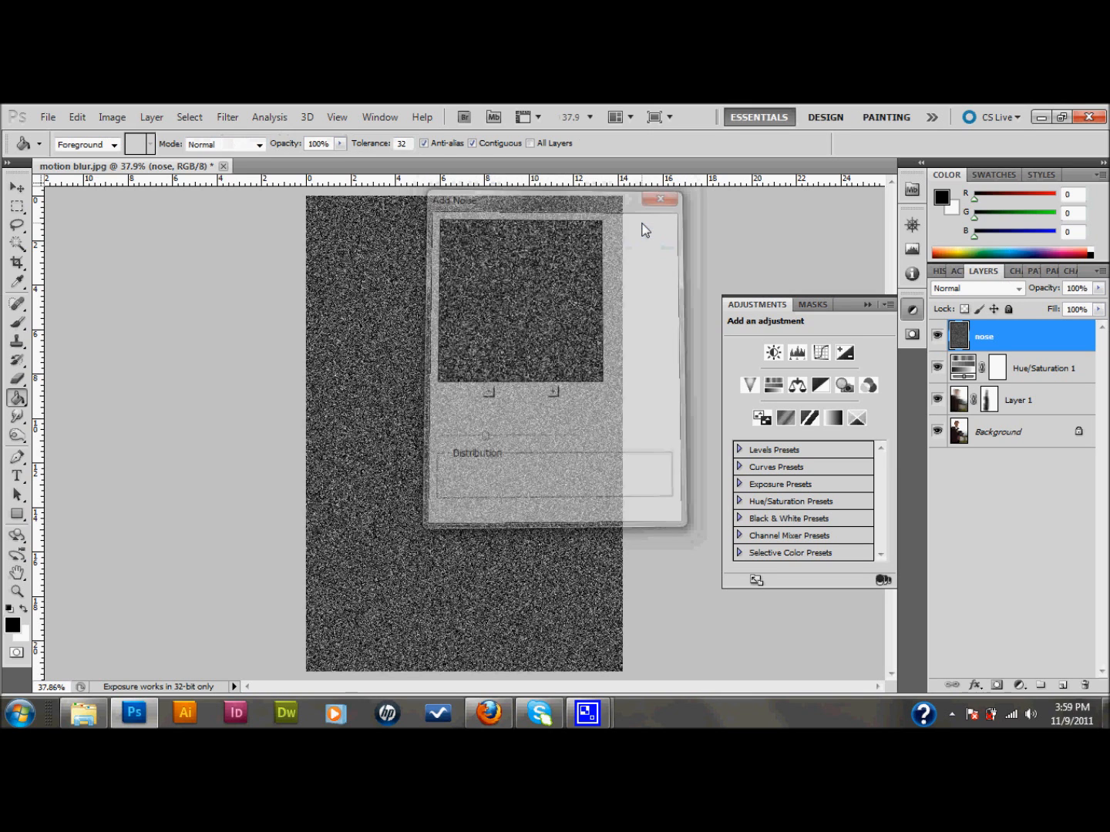
left_click(660, 199)
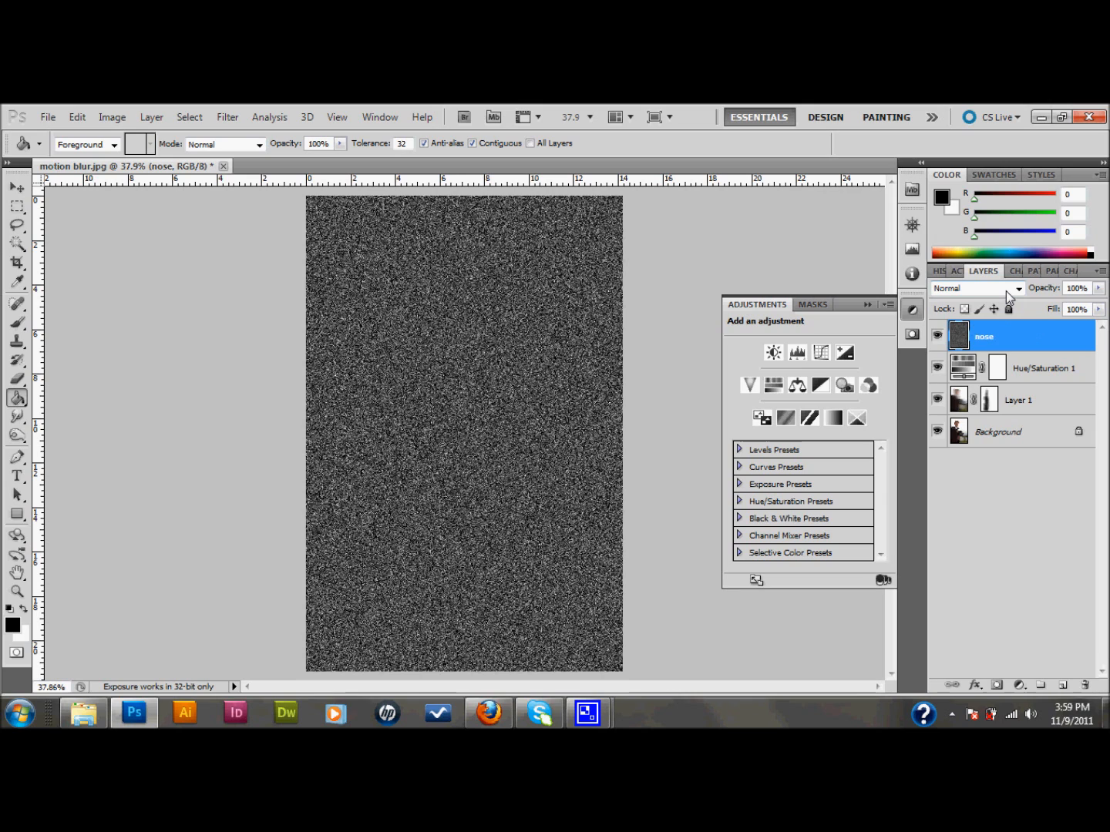
- Set the nose layer to Screen blend mode at 10% opacity
left_click(1017, 288)
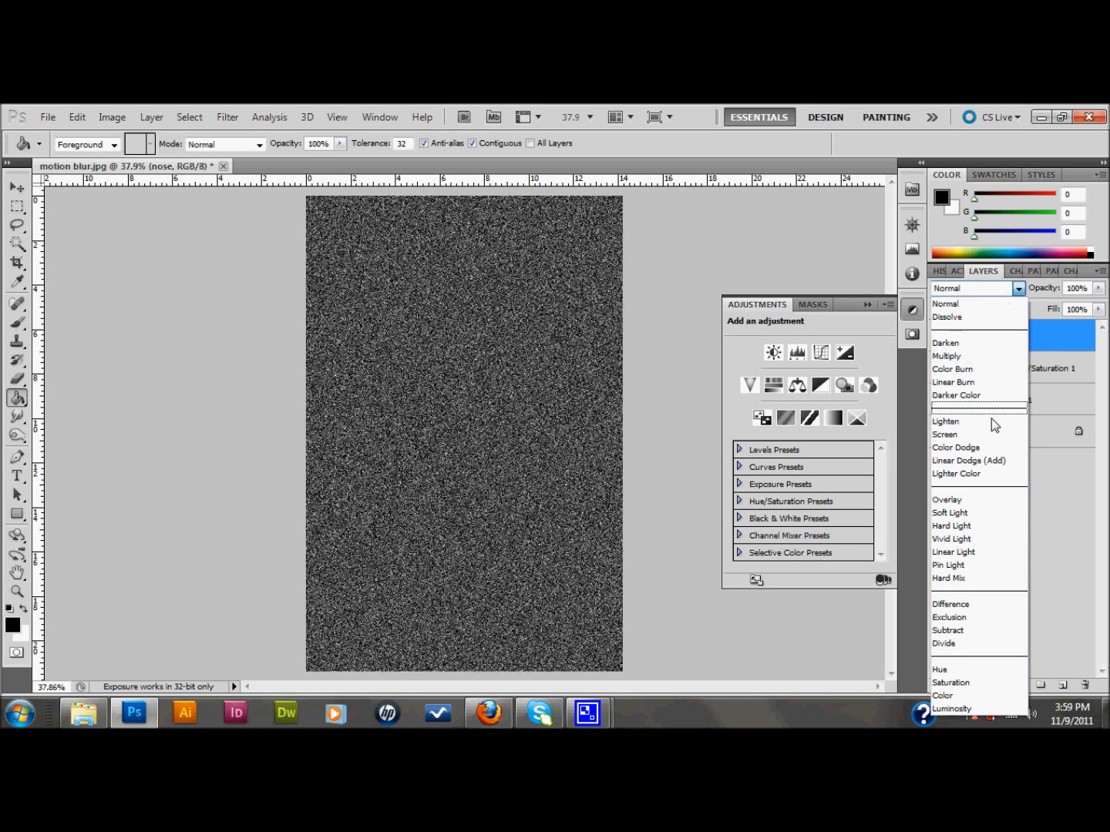
left_click(944, 434)
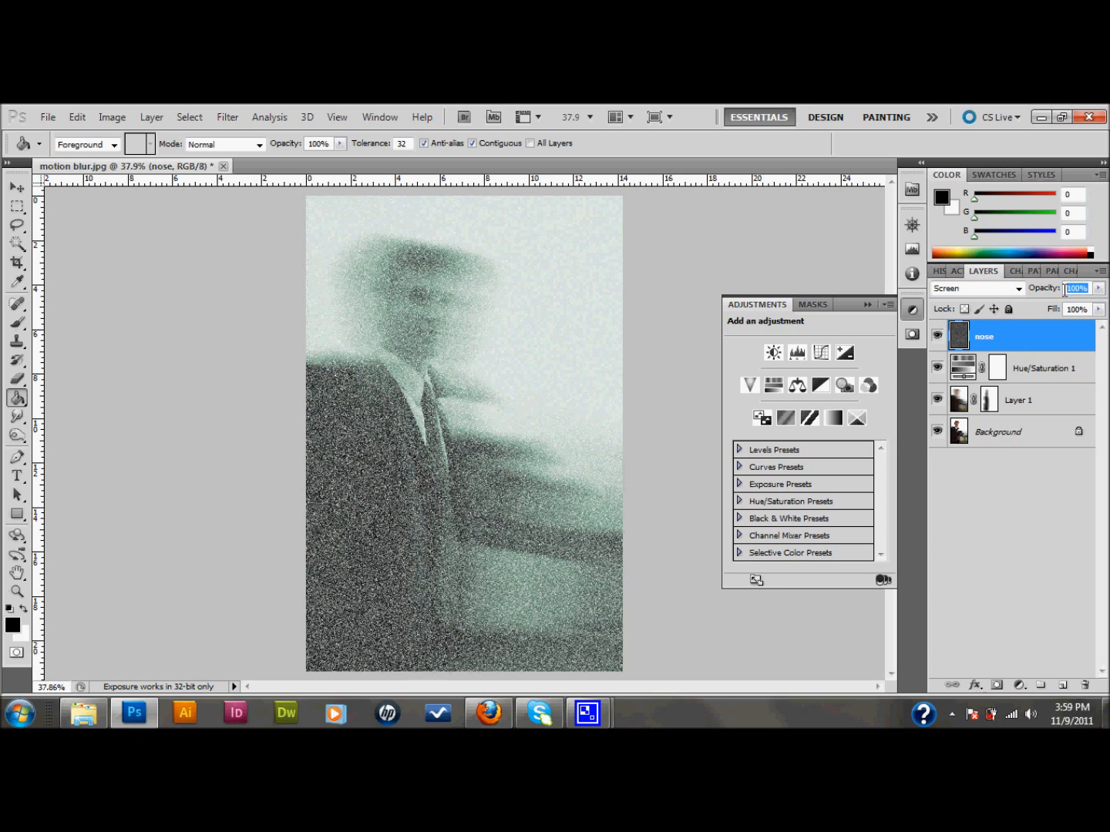
type("10")
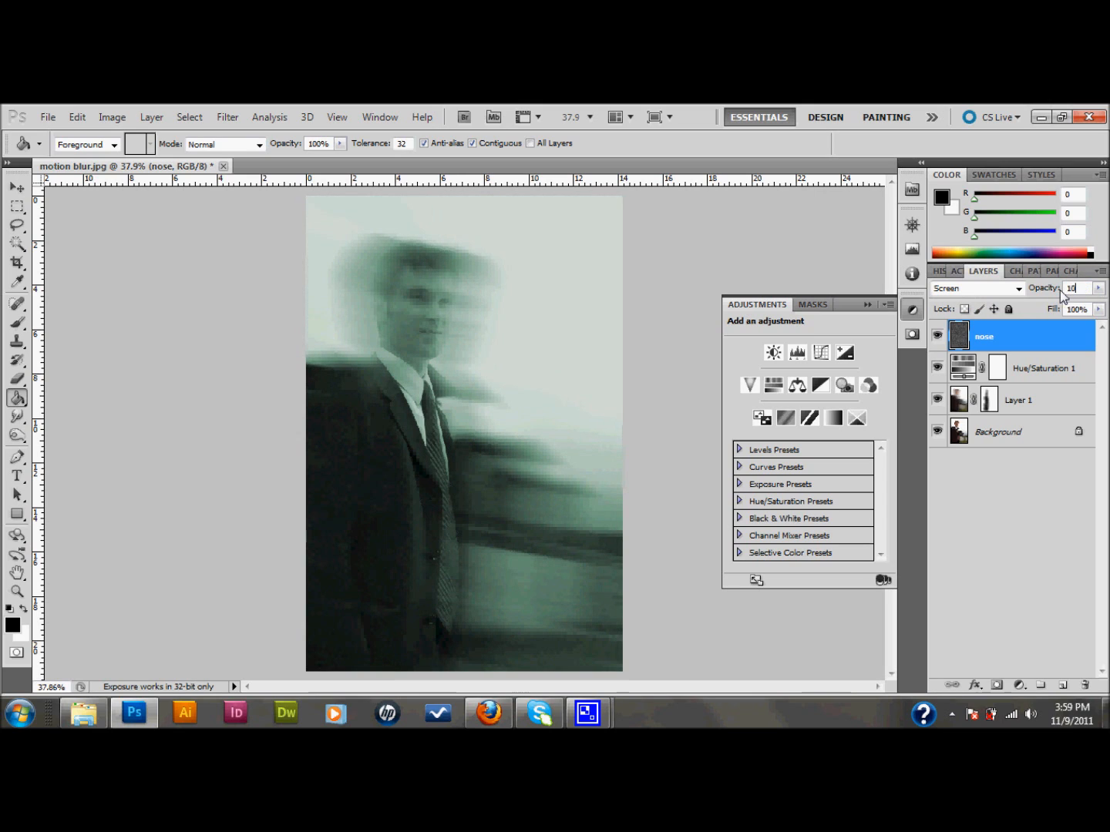
mouse_move(1008, 308)
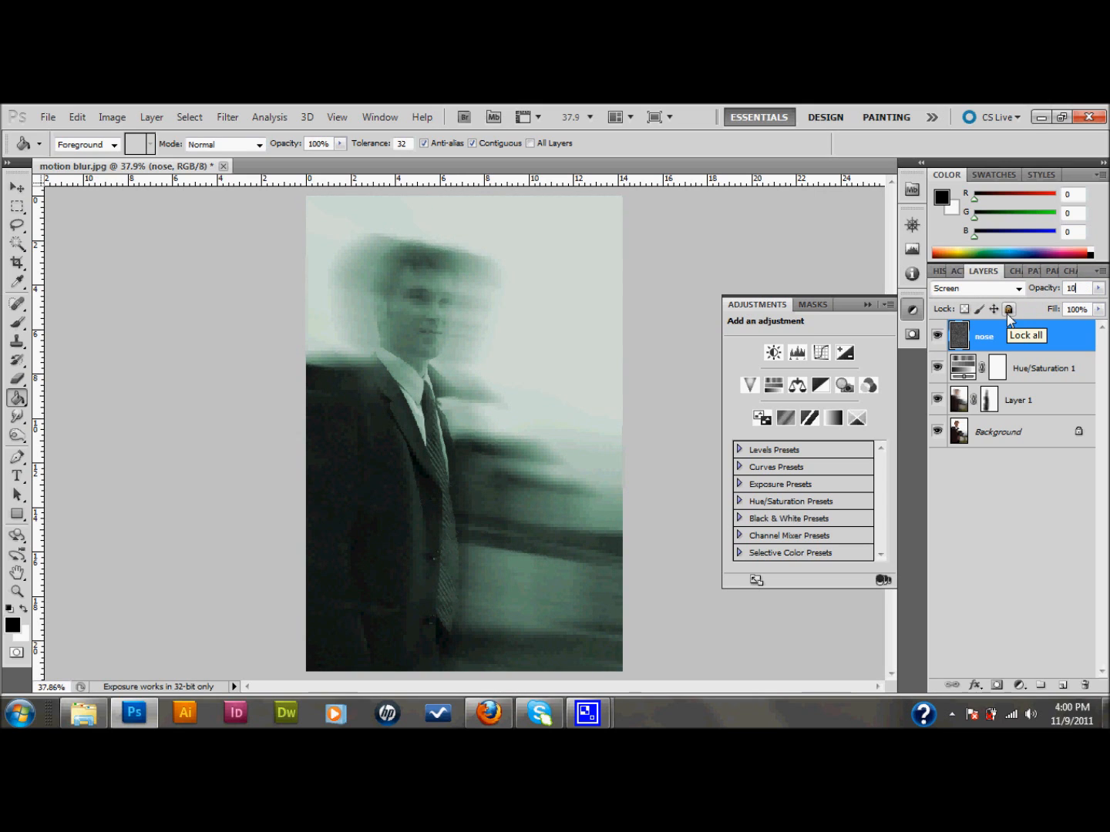
mouse_move(938, 337)
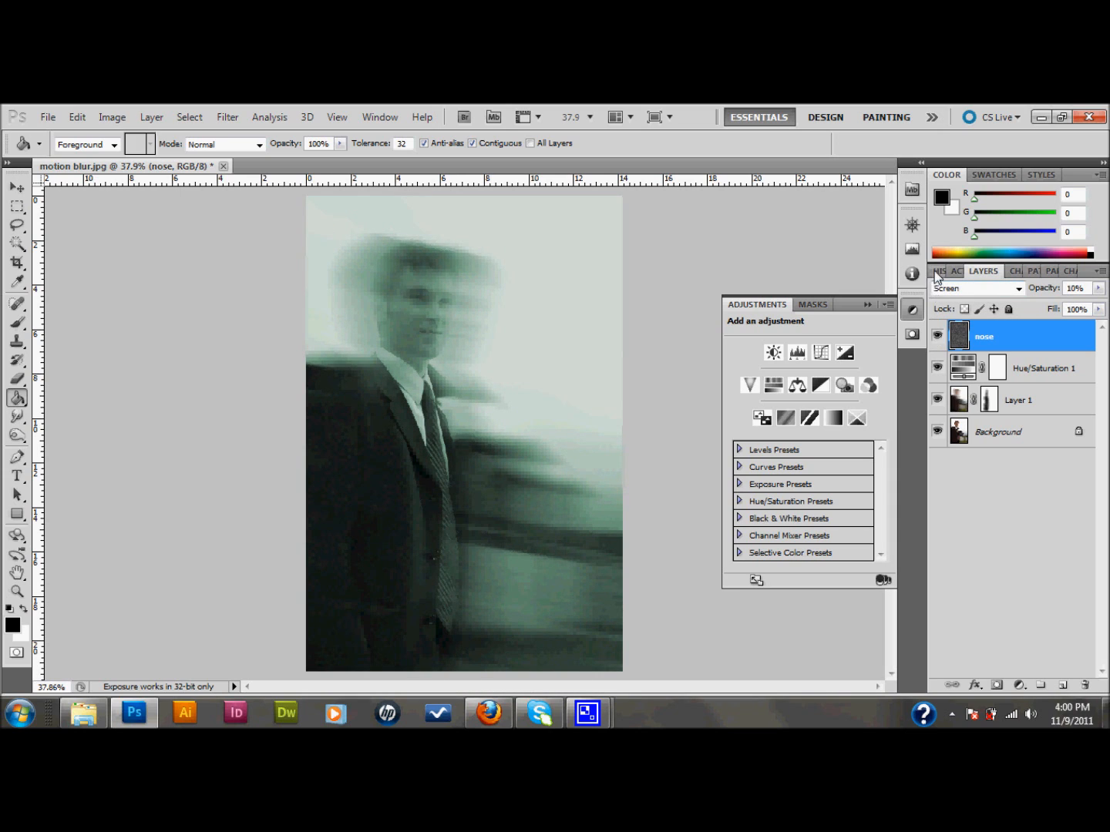
- Show the History panel and return to the latest Opacity Change state
left_click(1002, 294)
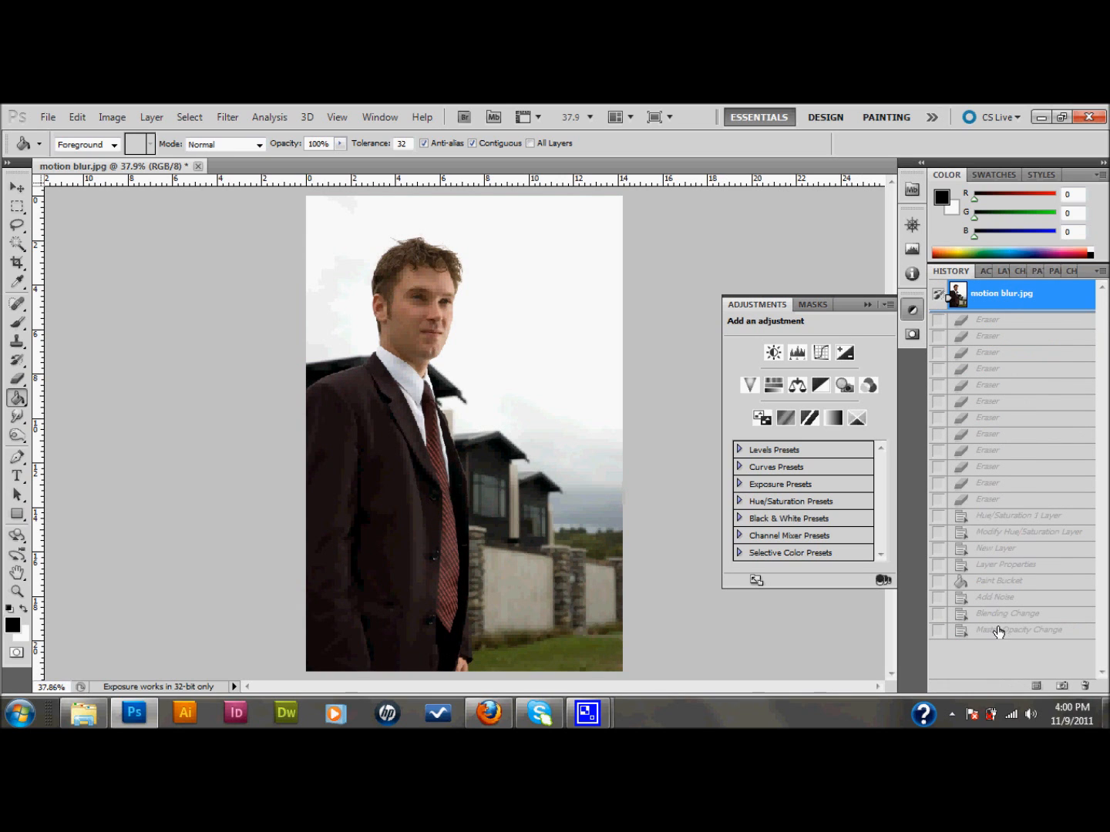
left_click(1023, 630)
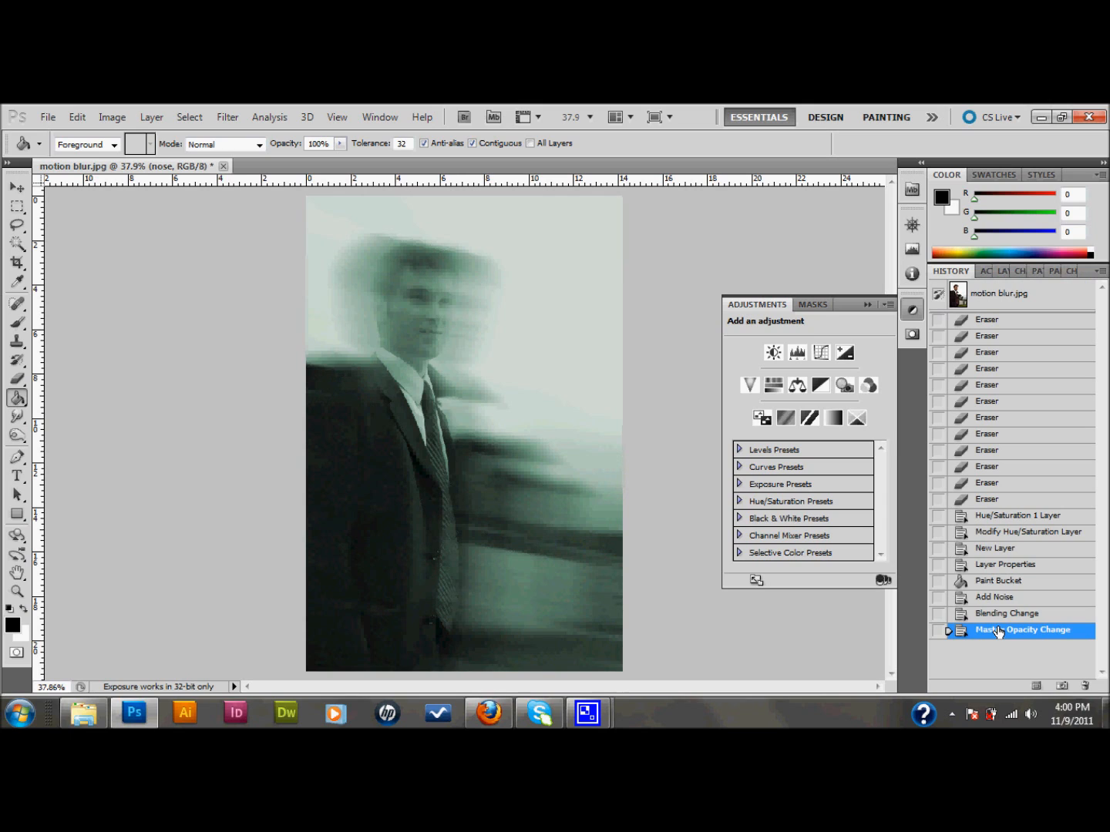